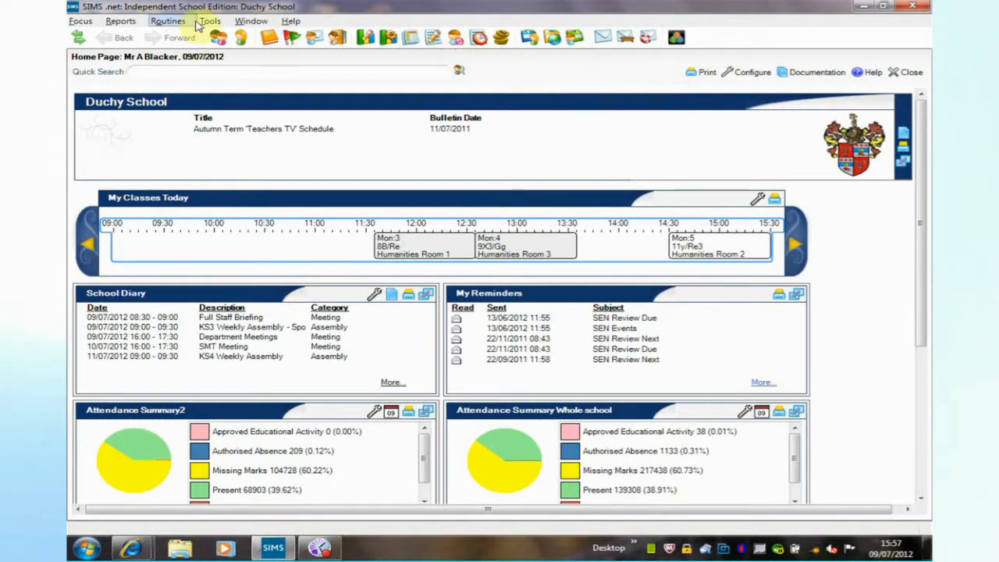
Step: Open the General Housekeeping page from Tools > Housekeeping
{"action": "left_click", "coordinate": [209, 21]}
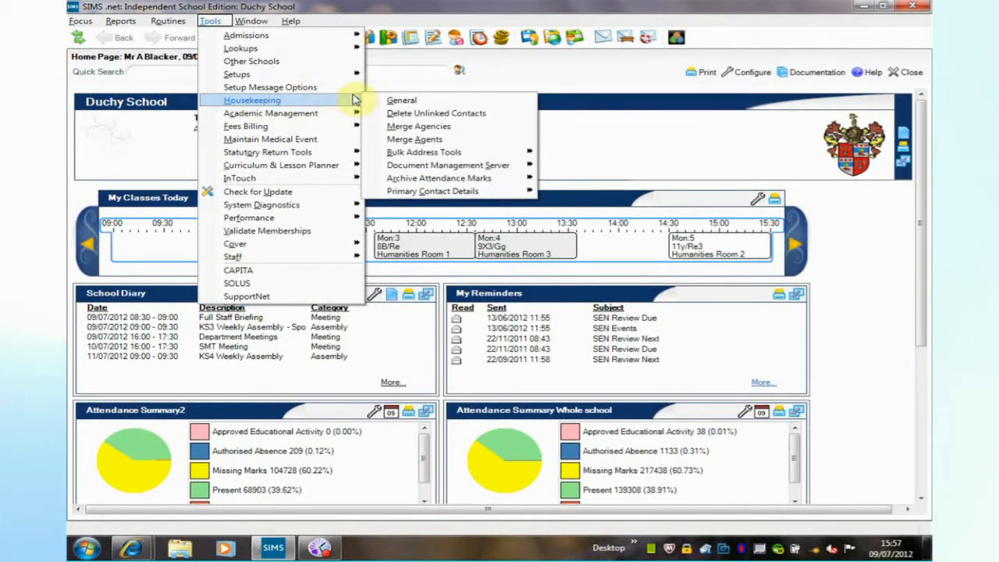
{"action": "left_click", "coordinate": [401, 100]}
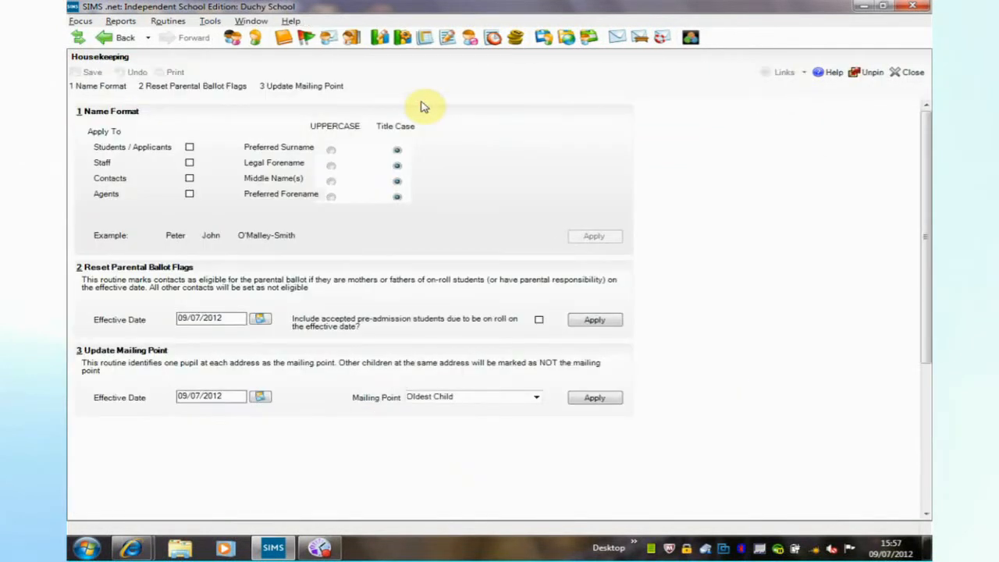
{"action": "mouse_move", "coordinate": [500, 180]}
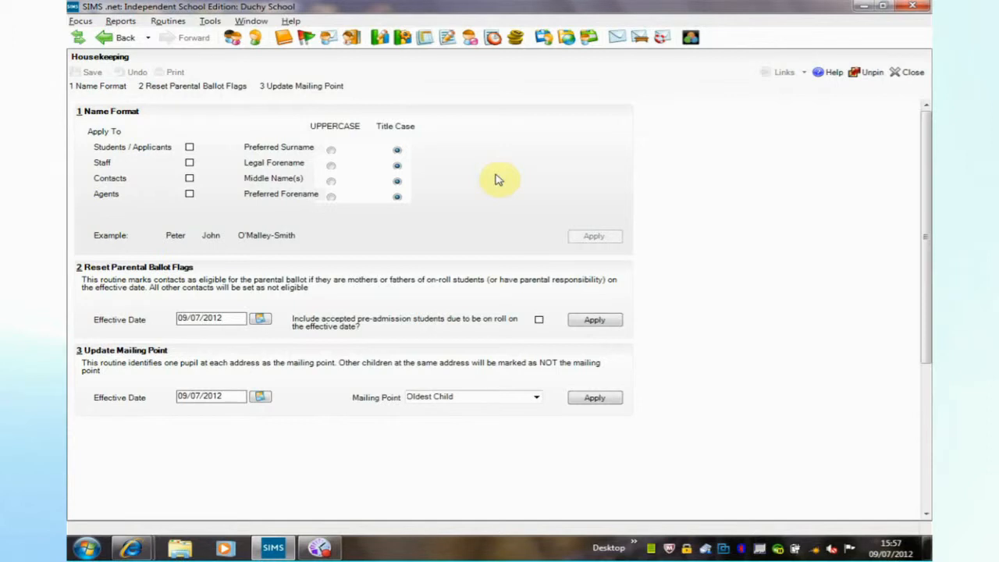
{"action": "mouse_move", "coordinate": [203, 158]}
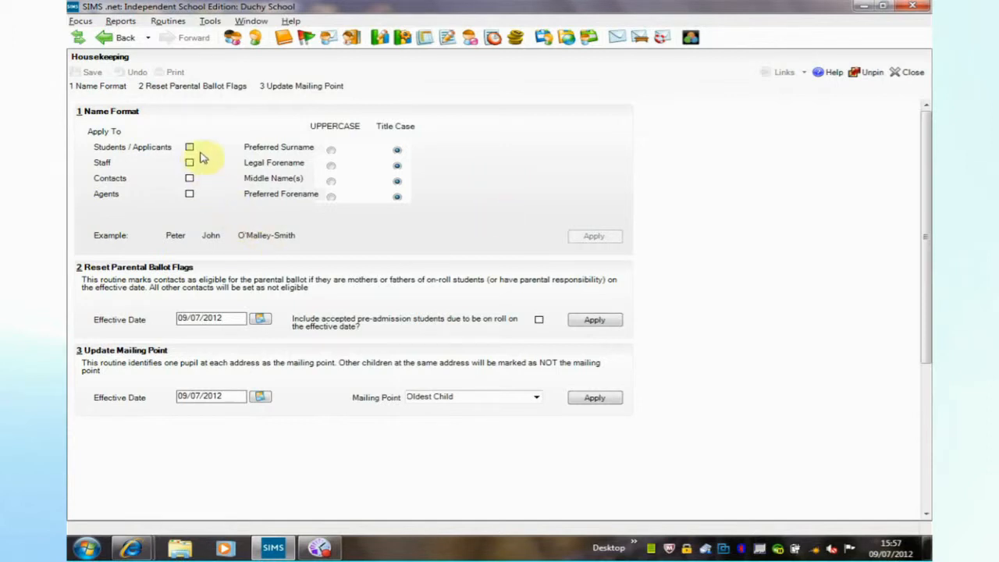
Step: Apply Title Case names to Students/Applicants, Staff, Contacts and Agents, and confirm
{"action": "left_click", "coordinate": [188, 162]}
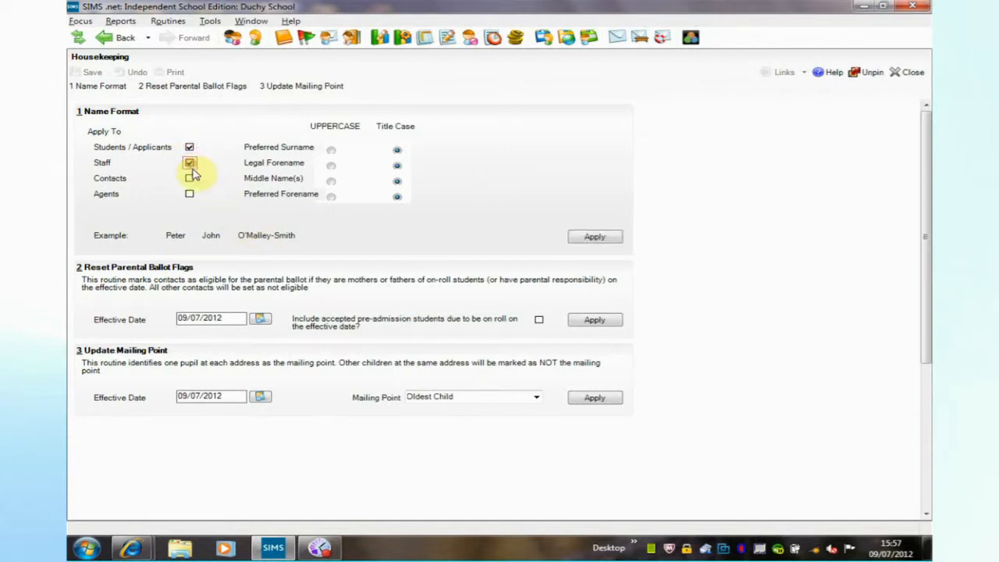
{"action": "left_click", "coordinate": [189, 194]}
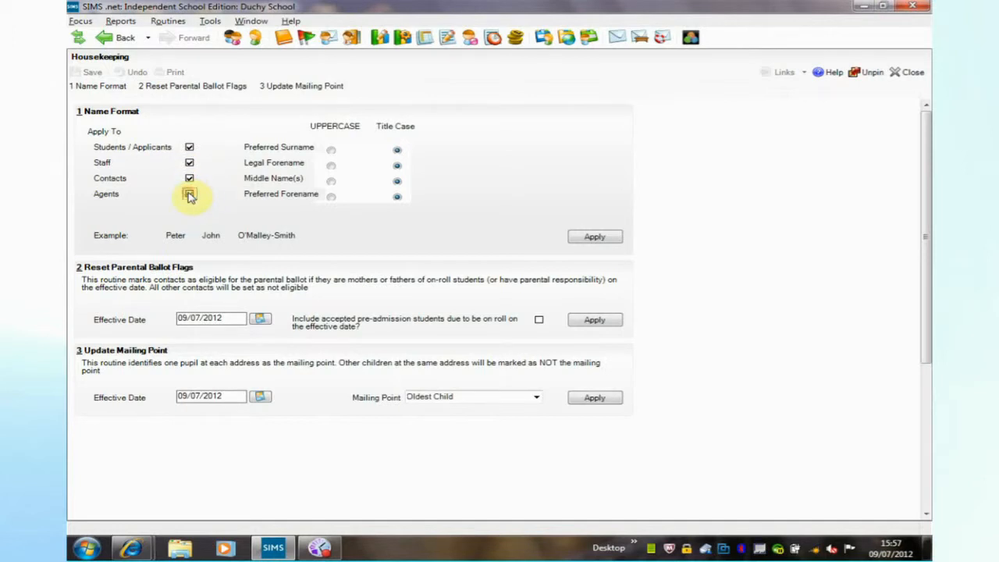
{"action": "left_click", "coordinate": [189, 193]}
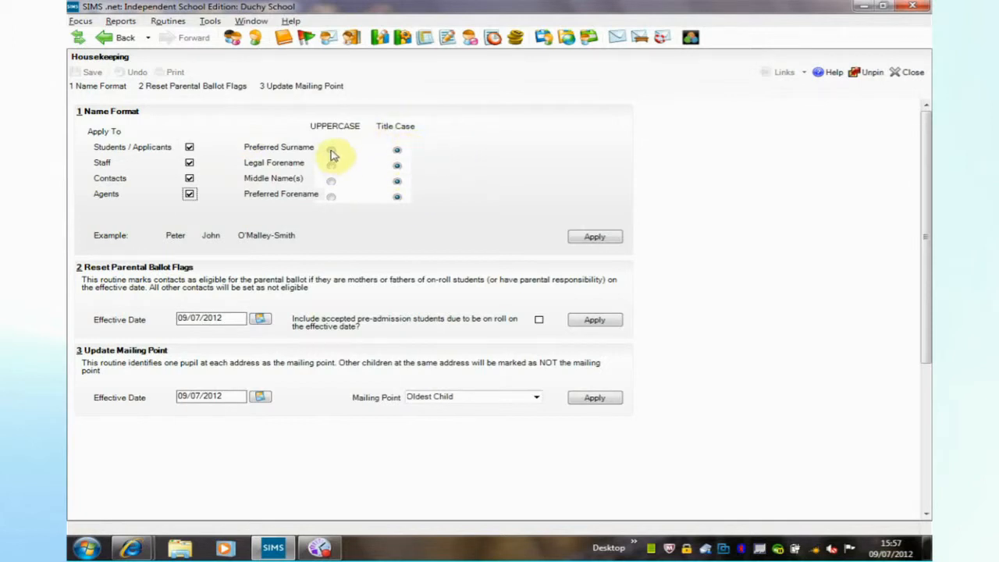
{"action": "left_click", "coordinate": [330, 149]}
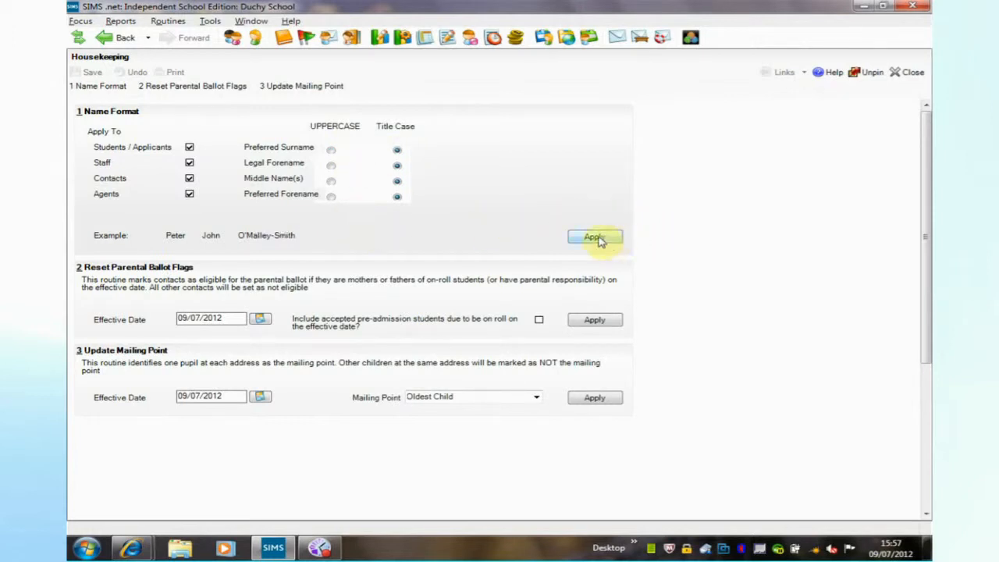
{"action": "left_click", "coordinate": [594, 237]}
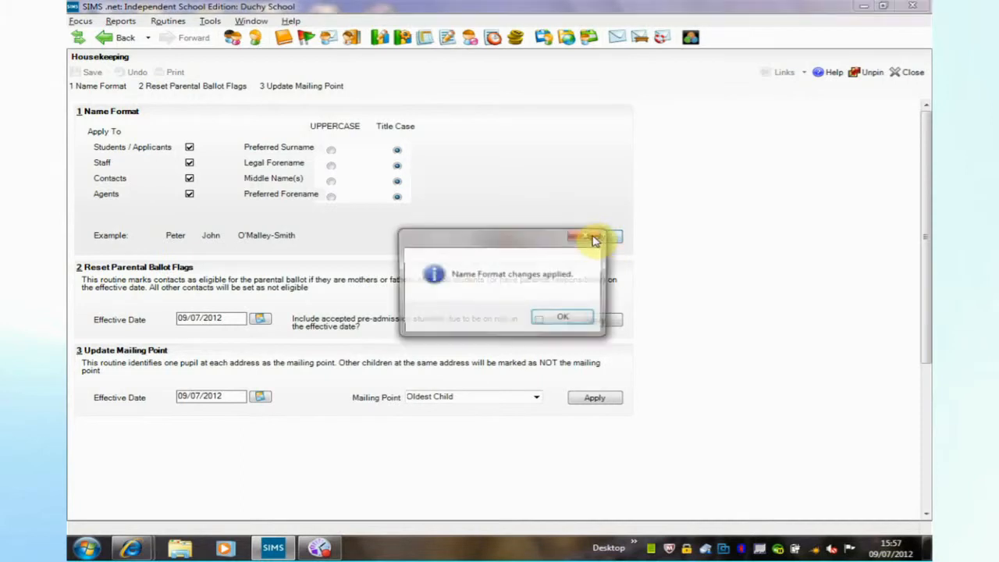
{"action": "left_click", "coordinate": [562, 316]}
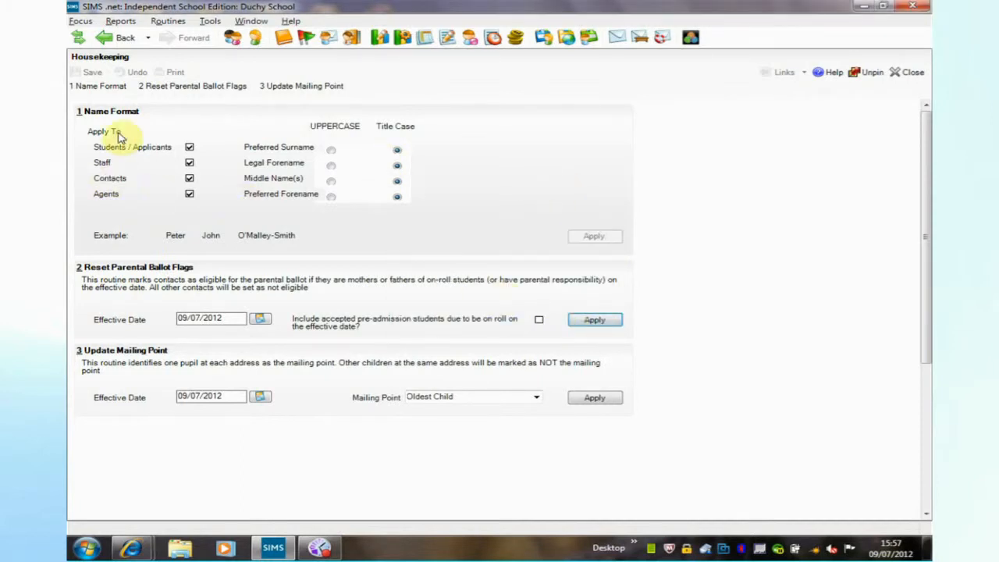
{"action": "mouse_move", "coordinate": [118, 212]}
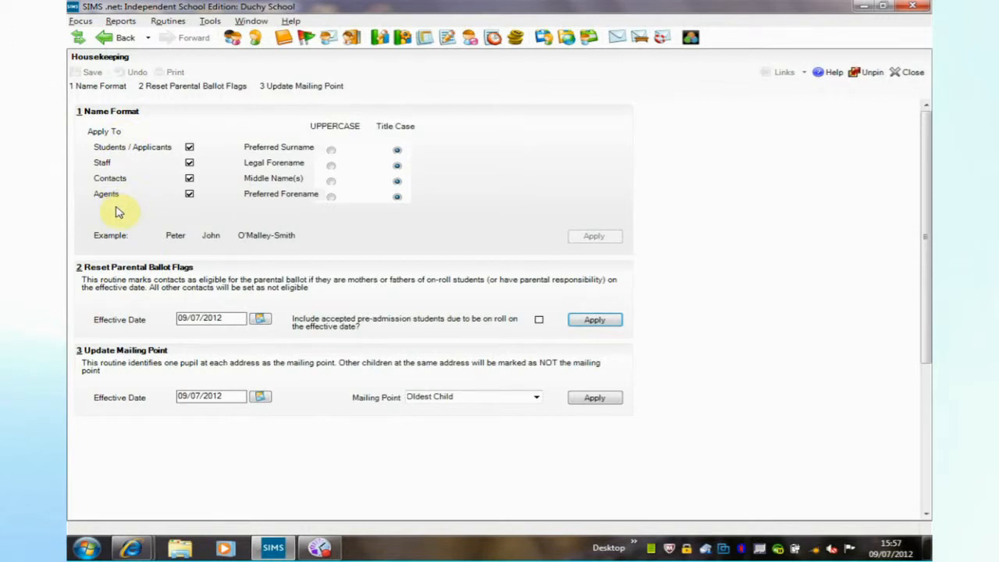
{"action": "mouse_move", "coordinate": [595, 236]}
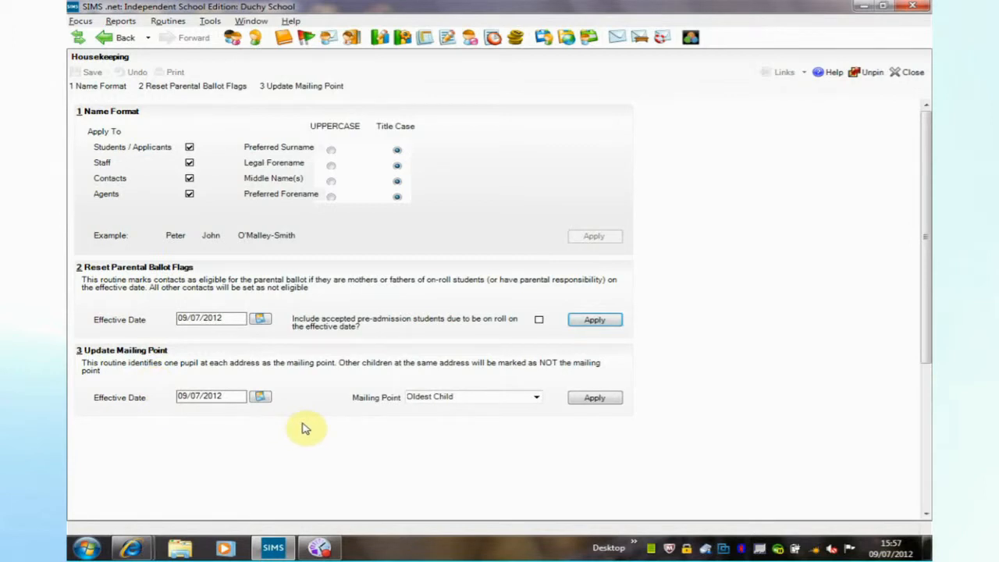
{"action": "mouse_move", "coordinate": [543, 431]}
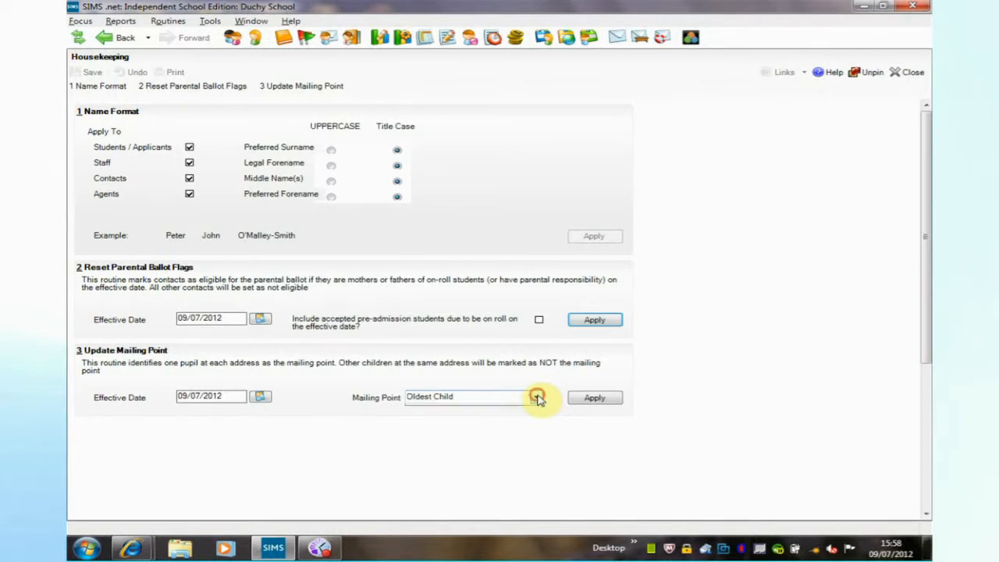
Step: Run the mailing point update with Oldest Child as mailing point, and confirm
{"action": "left_click", "coordinate": [536, 397]}
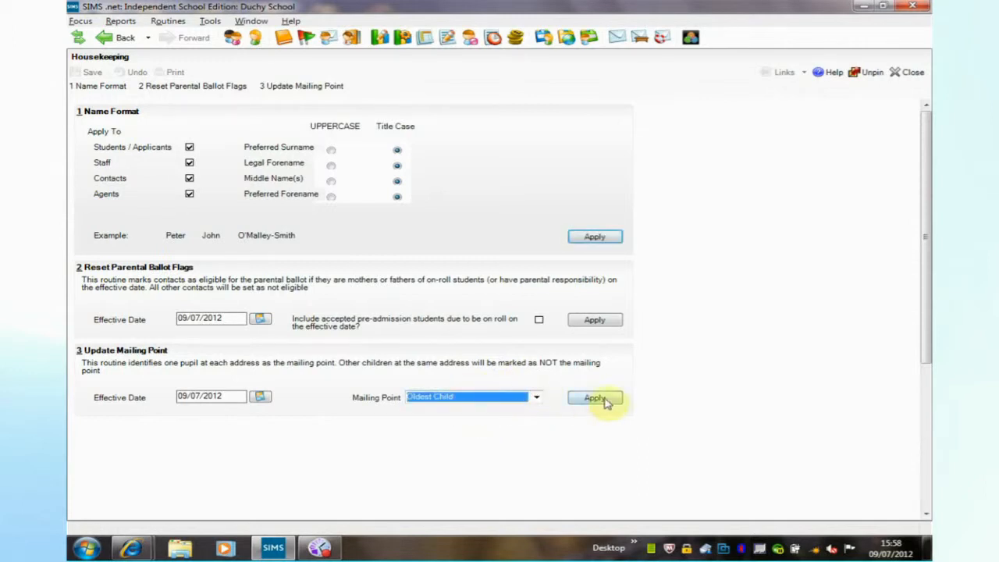
{"action": "left_click", "coordinate": [594, 398]}
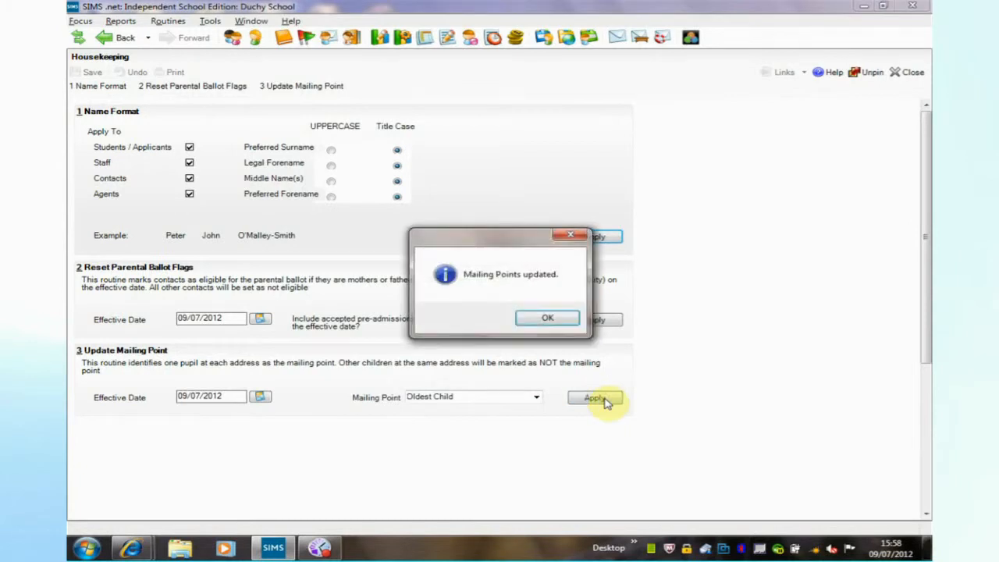
{"action": "mouse_move", "coordinate": [659, 390]}
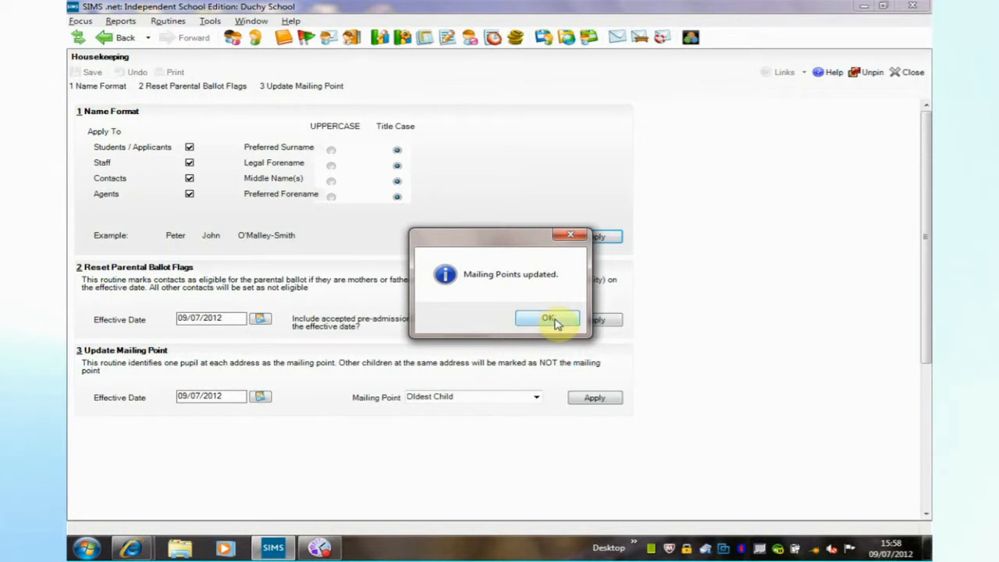
{"action": "left_click", "coordinate": [548, 318]}
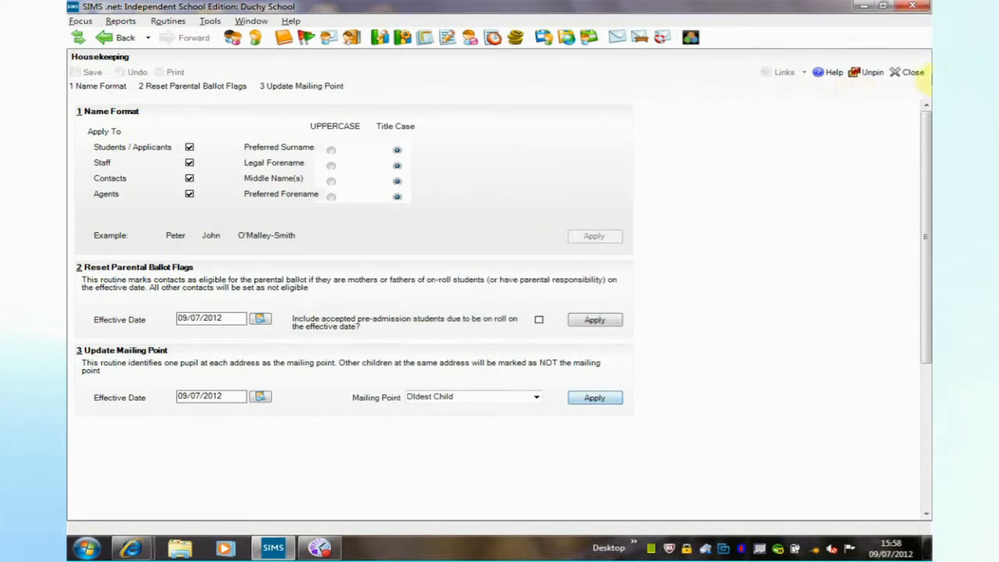
Step: Close General Housekeeping and open Delete Unlinked Contacts
{"action": "left_click", "coordinate": [209, 21]}
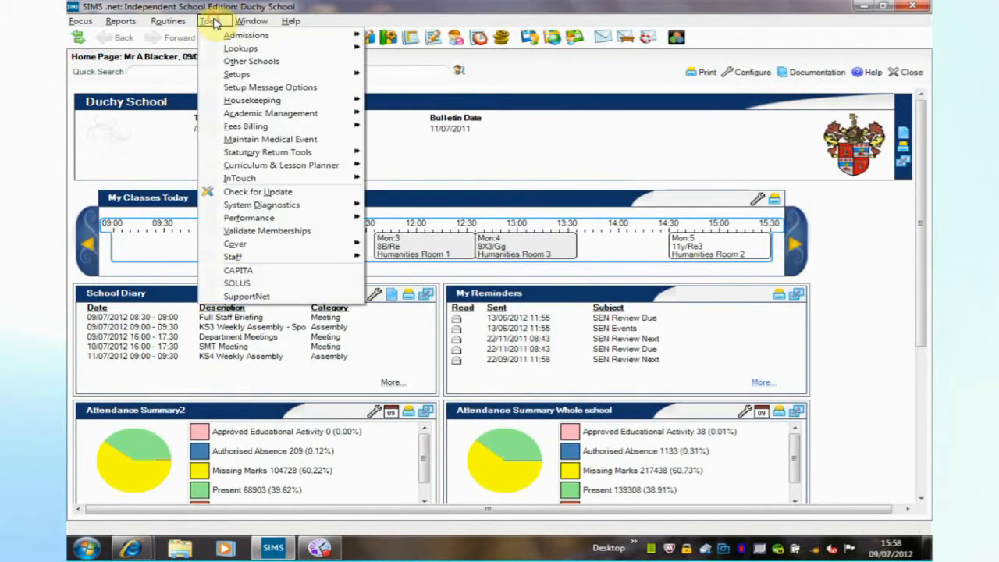
{"action": "mouse_move", "coordinate": [252, 100]}
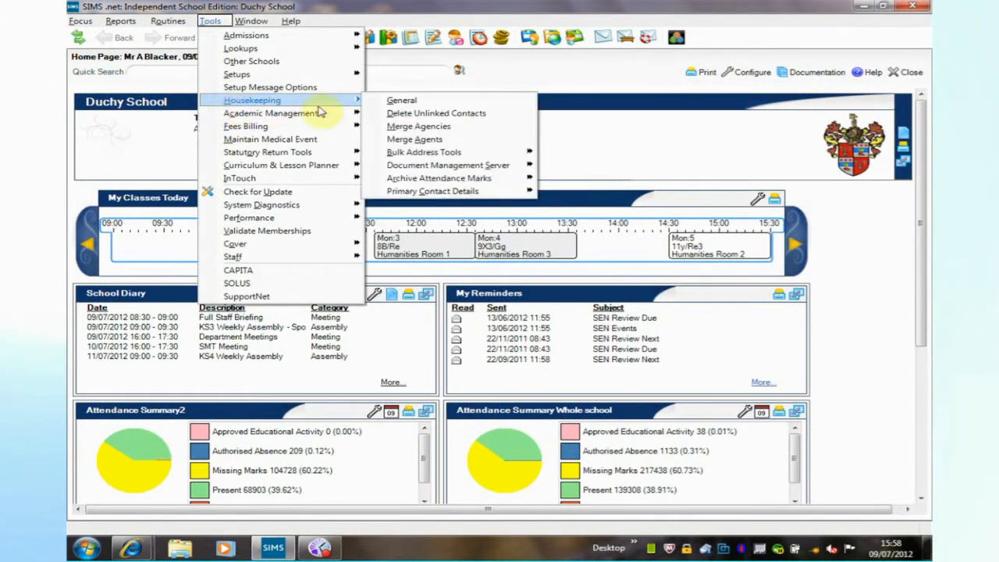
{"action": "mouse_move", "coordinate": [436, 114]}
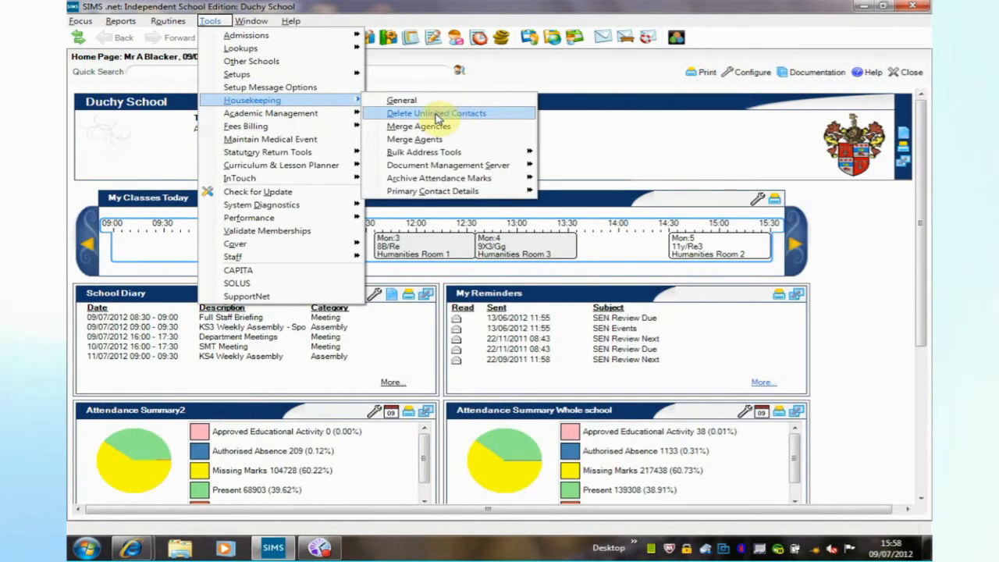
{"action": "left_click", "coordinate": [436, 113]}
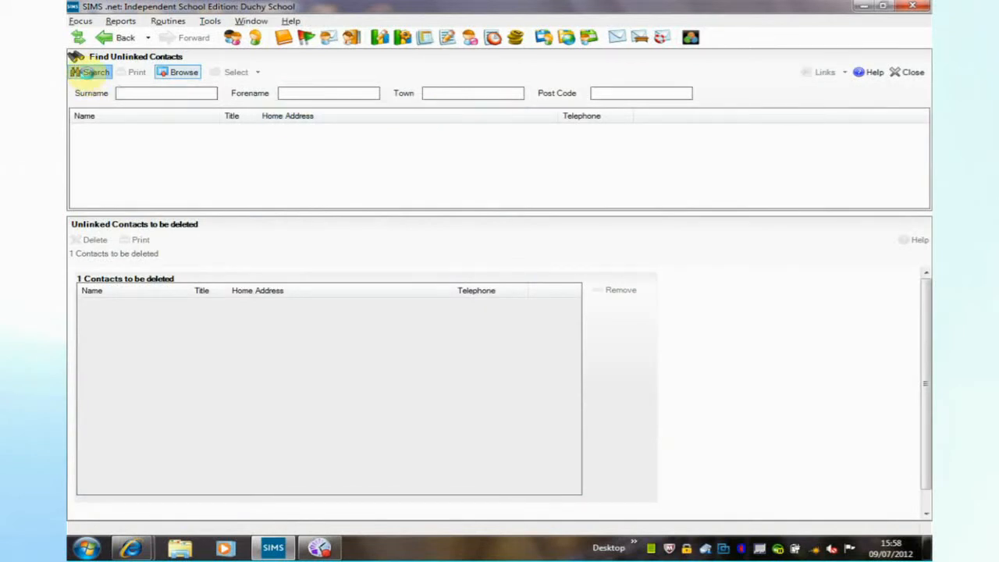
Step: Search for unlinked contacts and delete the listed contact, Mr Paccino
{"action": "left_click", "coordinate": [92, 72]}
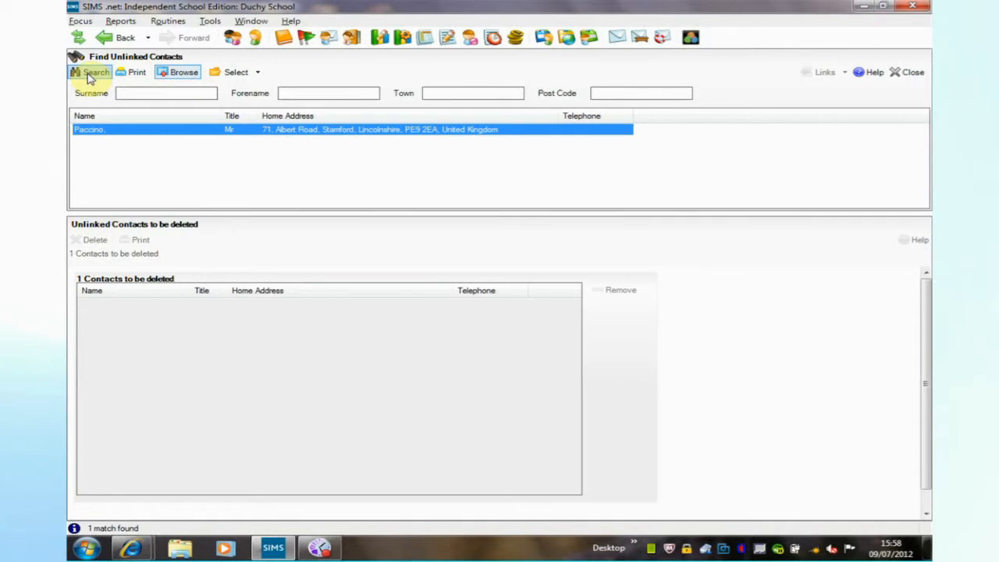
{"action": "mouse_move", "coordinate": [115, 76]}
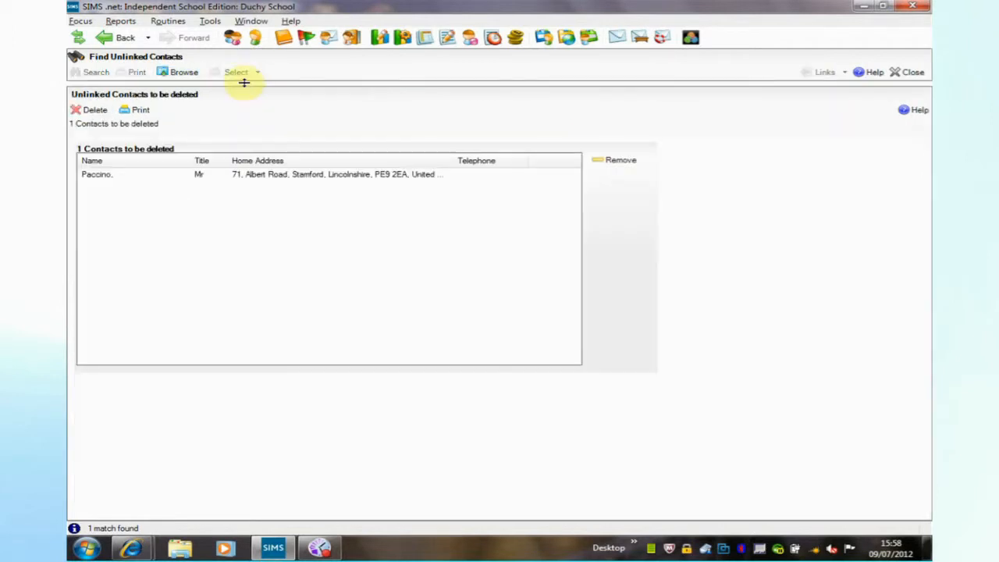
{"action": "left_click", "coordinate": [90, 109]}
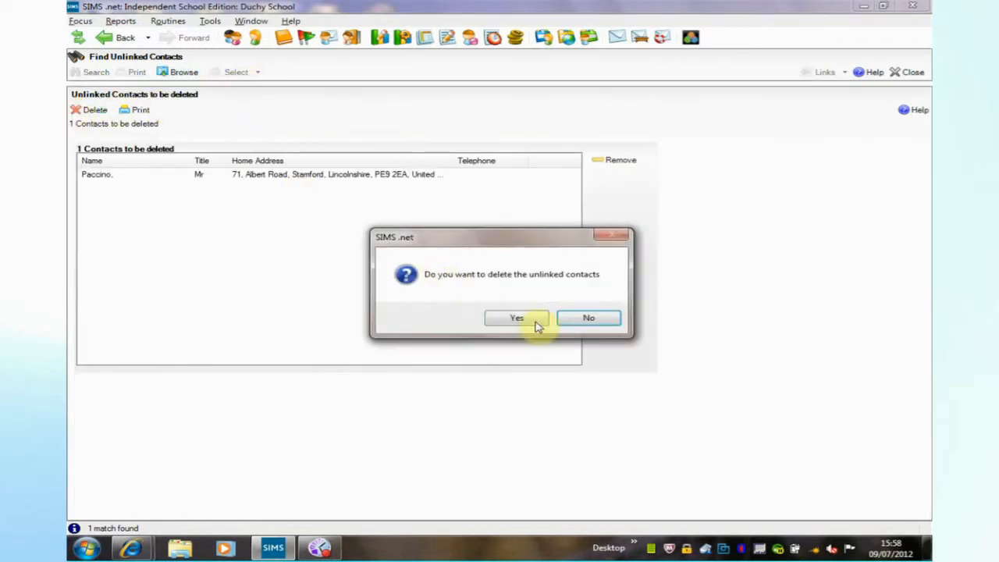
{"action": "left_click", "coordinate": [516, 318]}
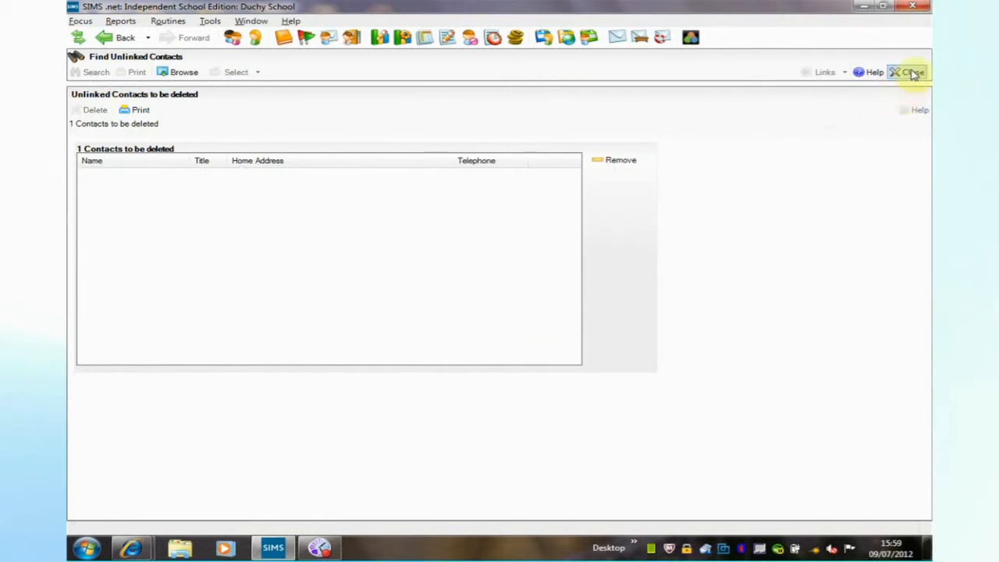
Step: Close Find Unlinked Contacts and open the Merge Agencies page
{"action": "left_click", "coordinate": [913, 71]}
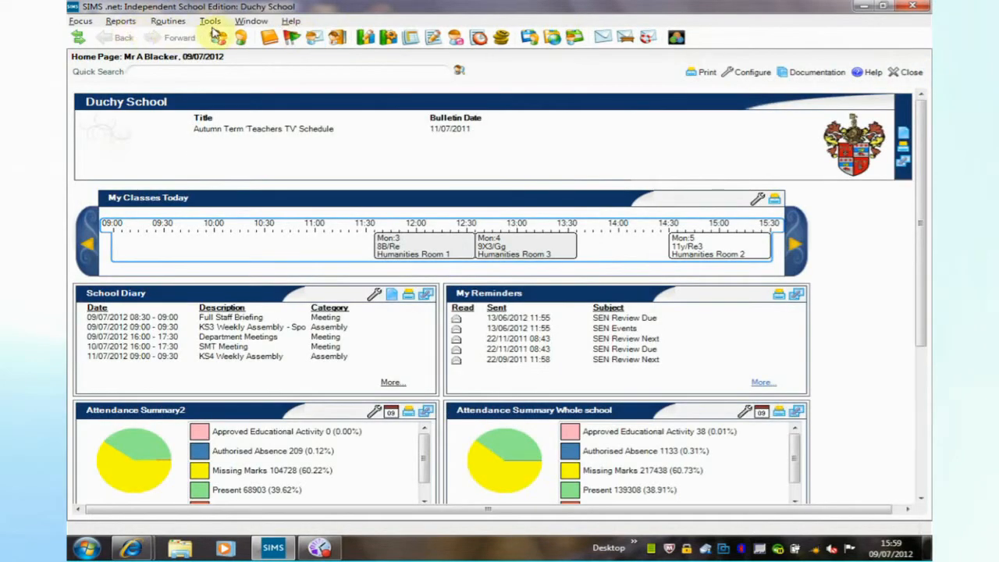
{"action": "left_click", "coordinate": [208, 21]}
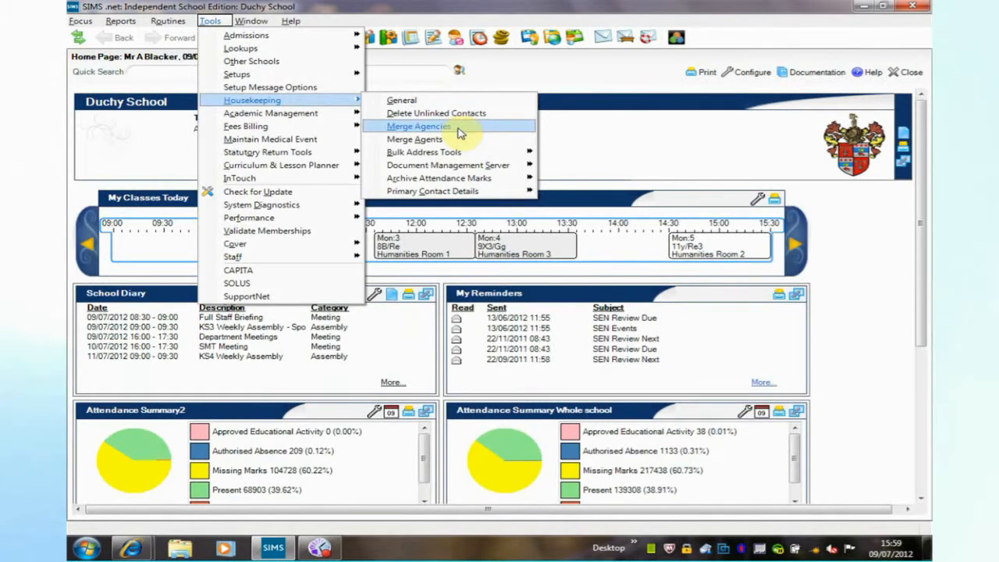
{"action": "left_click", "coordinate": [418, 125]}
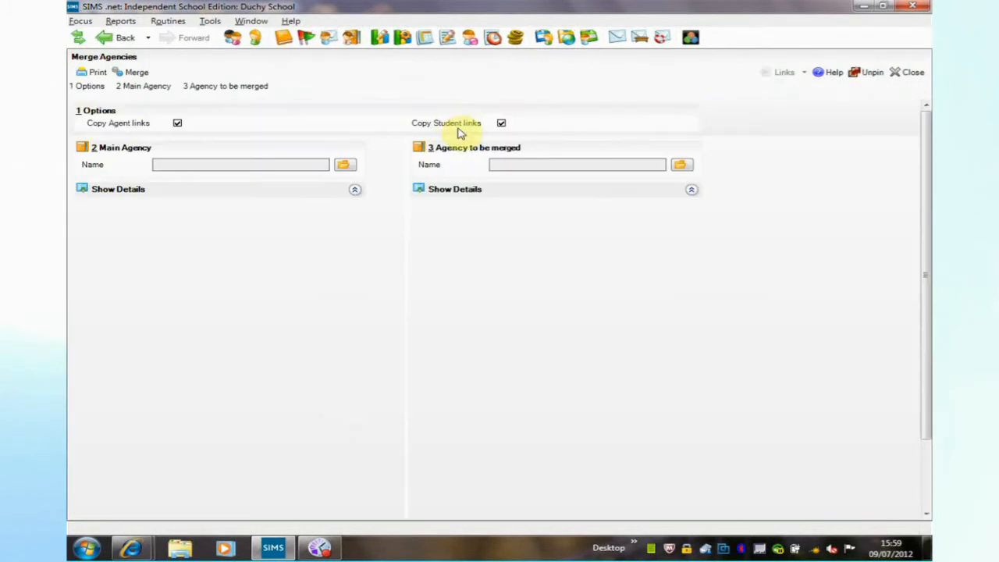
{"action": "mouse_move", "coordinate": [362, 167]}
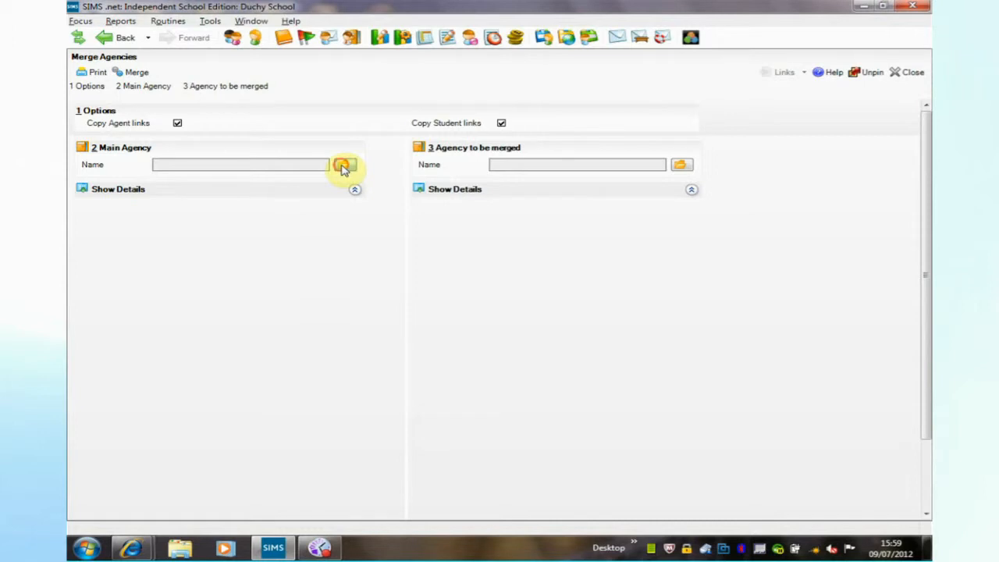
Step: Select Little Park Surgery as the Main Agency
{"action": "left_click", "coordinate": [345, 165]}
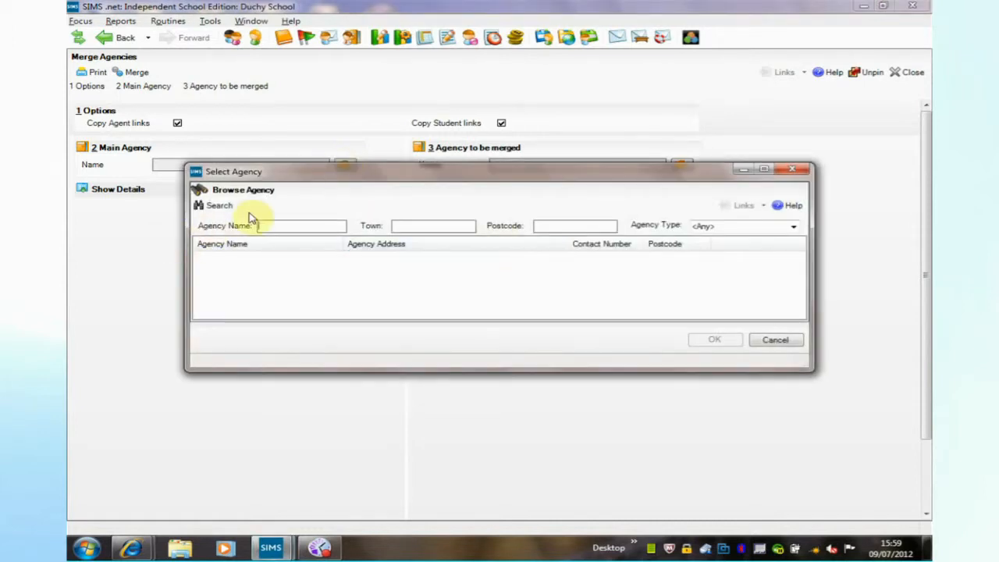
{"action": "left_click", "coordinate": [219, 205]}
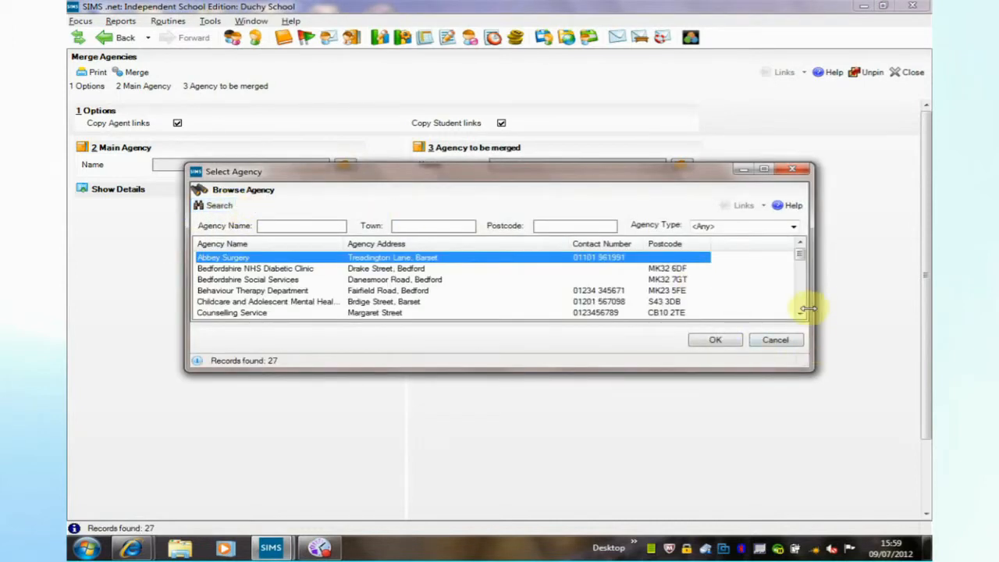
{"action": "scroll", "scroll_direction": "down", "scroll_amount": 3}
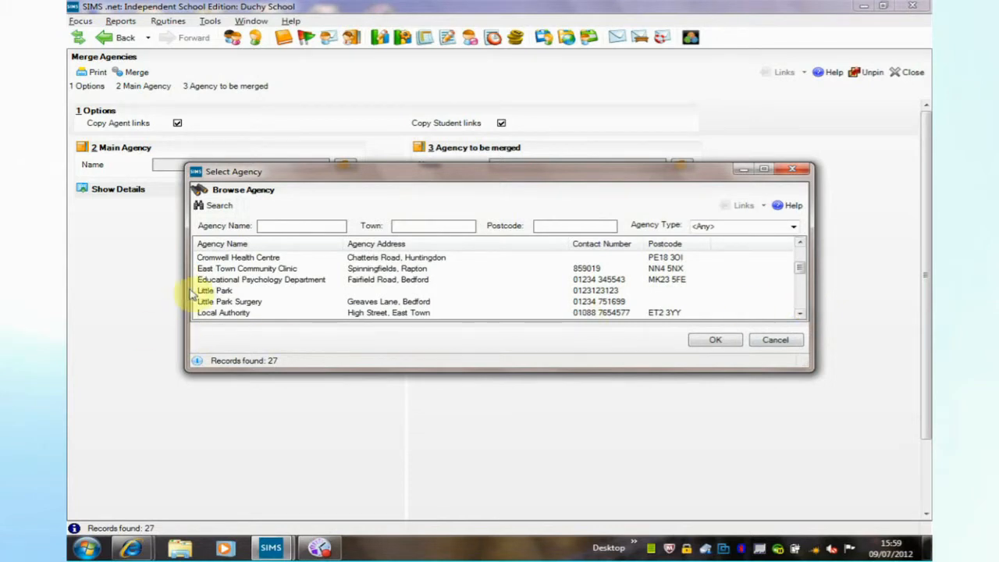
{"action": "left_click", "coordinate": [230, 301]}
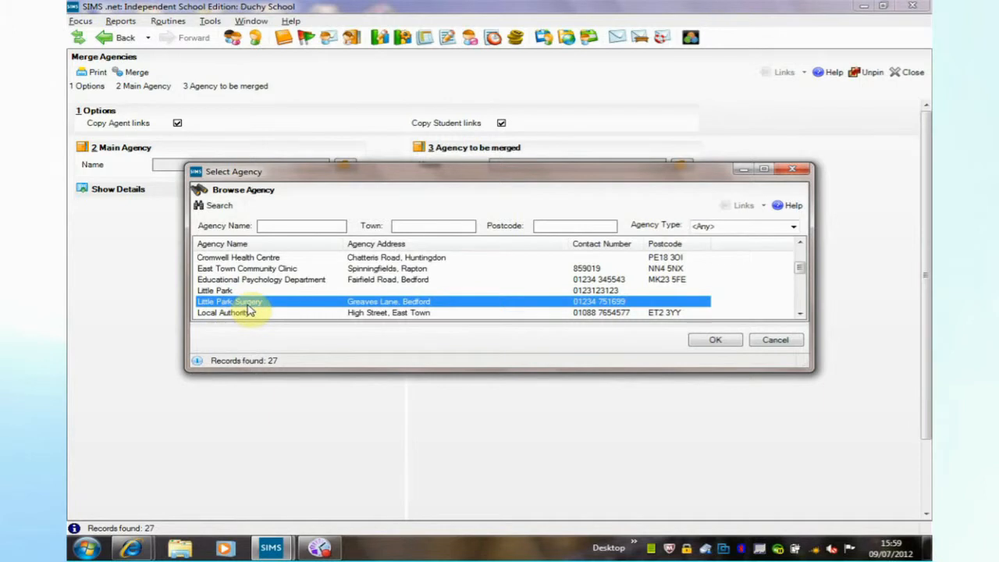
{"action": "left_click", "coordinate": [715, 339]}
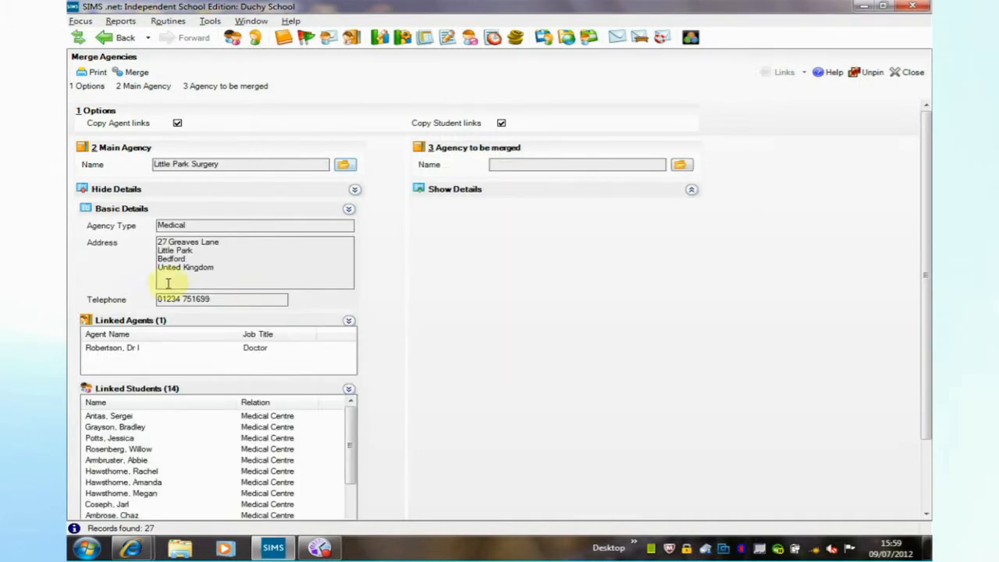
Step: Choose Little Park as the agency to be merged and confirm the merge
{"action": "left_click", "coordinate": [681, 164]}
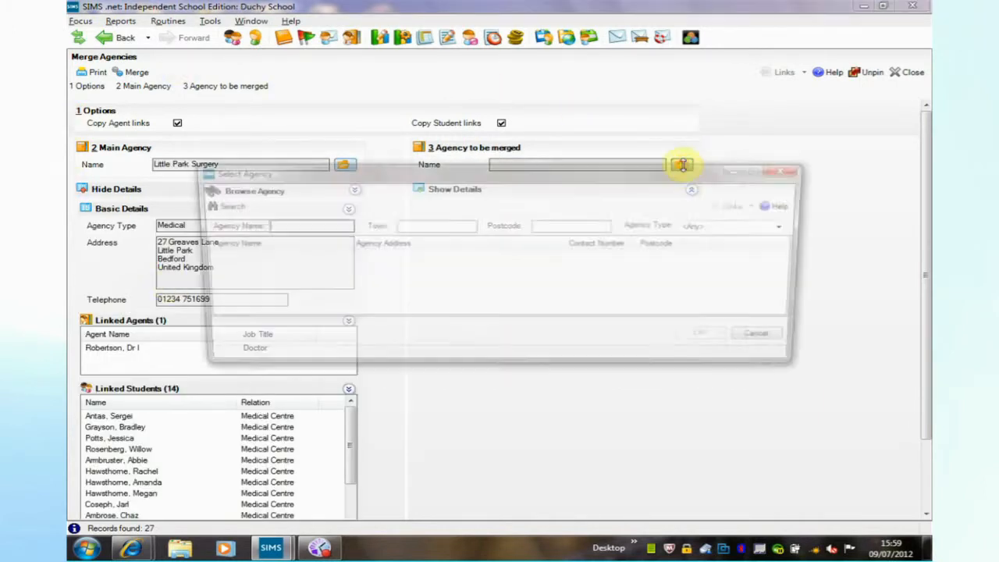
{"action": "left_click", "coordinate": [217, 205]}
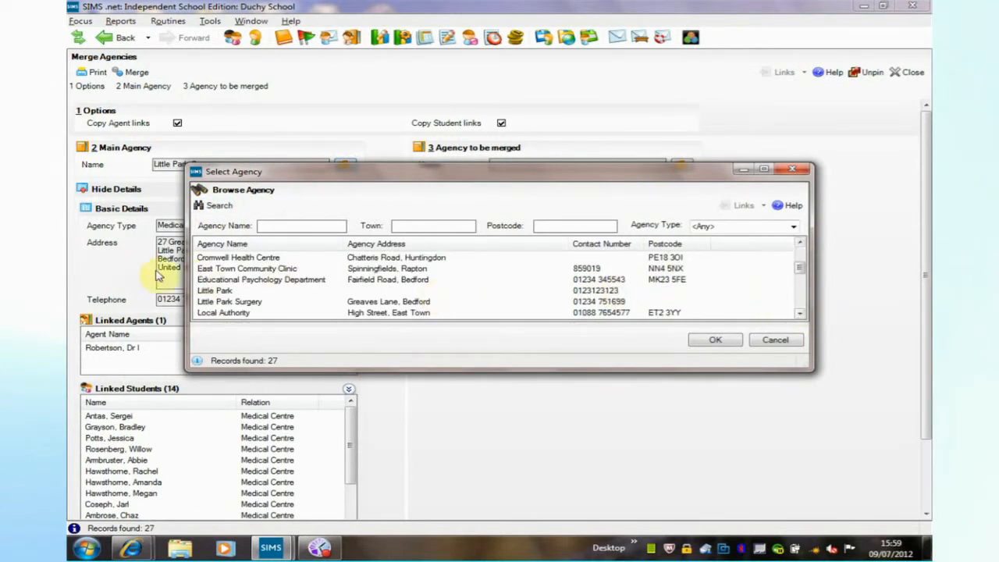
{"action": "left_click", "coordinate": [715, 339]}
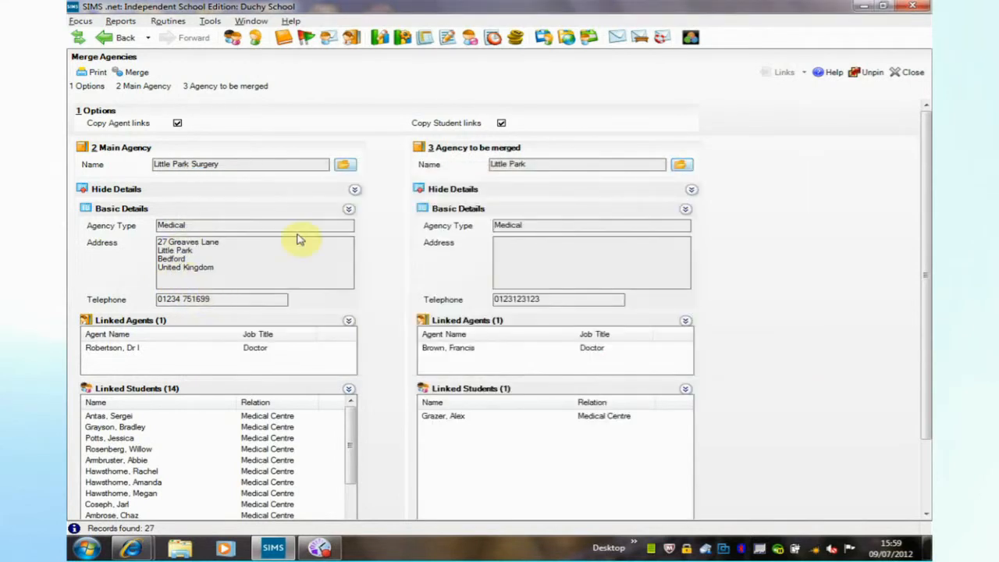
{"action": "mouse_move", "coordinate": [630, 460]}
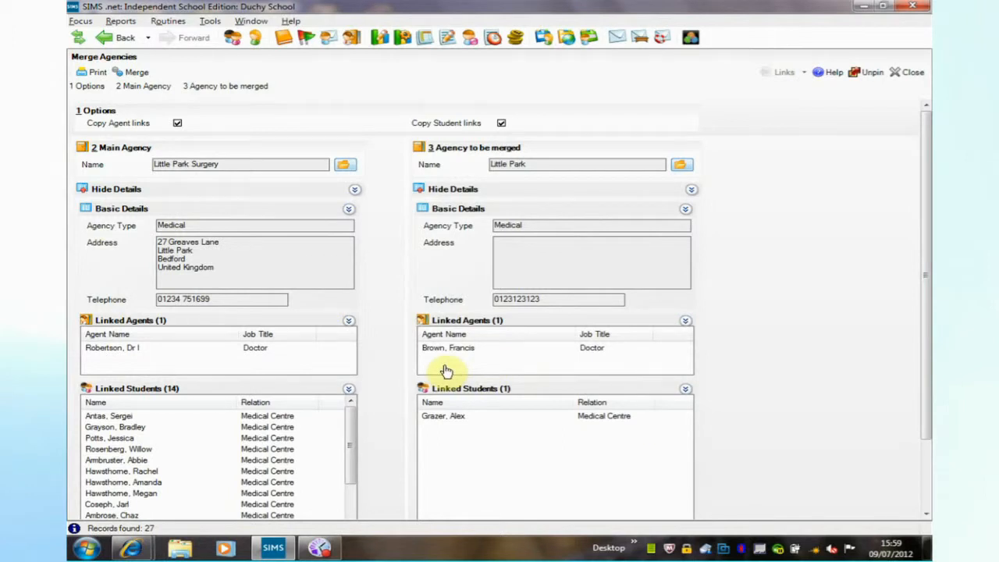
{"action": "mouse_move", "coordinate": [69, 422]}
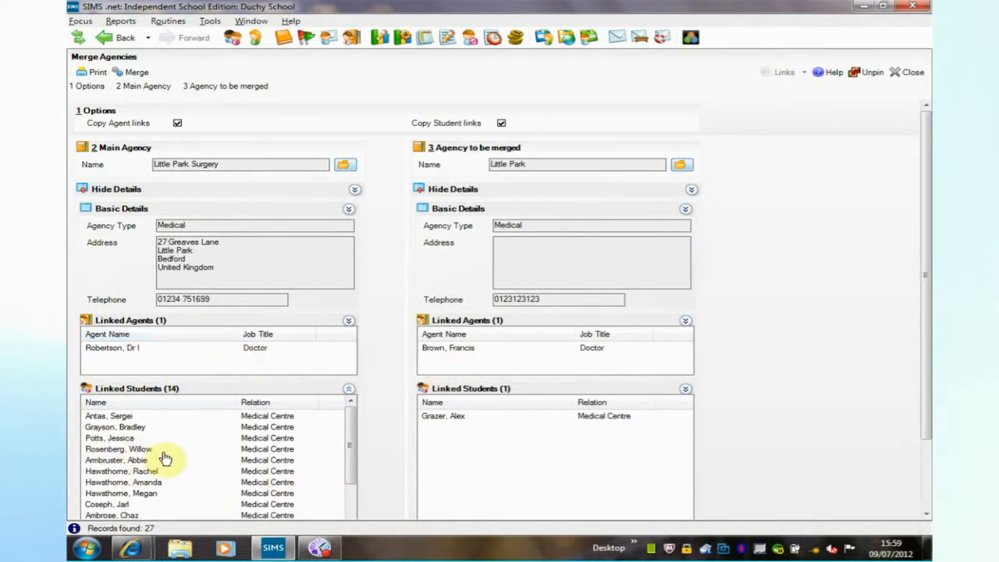
{"action": "mouse_move", "coordinate": [667, 302]}
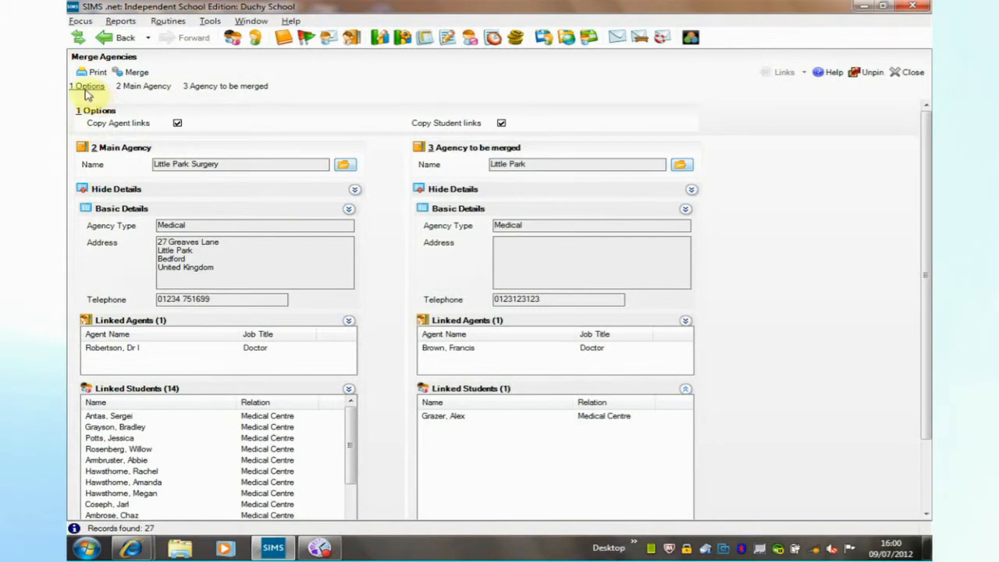
{"action": "left_click", "coordinate": [136, 70]}
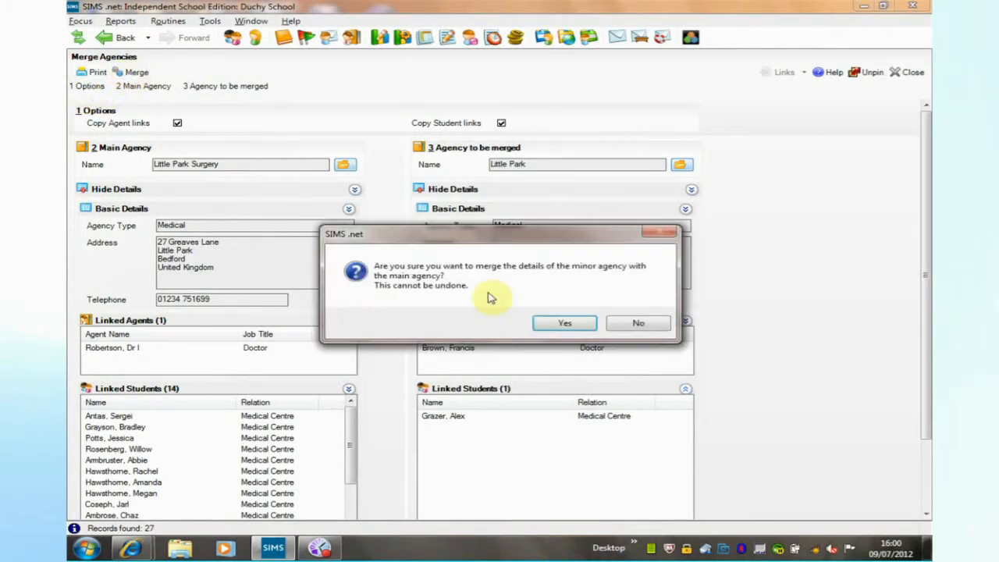
{"action": "left_click", "coordinate": [564, 322]}
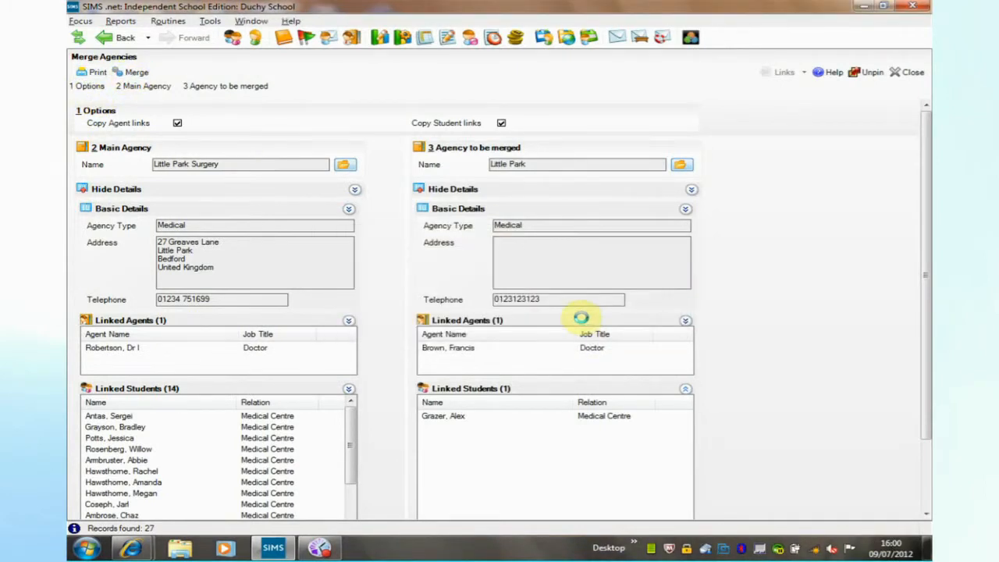
{"action": "left_click", "coordinate": [136, 72]}
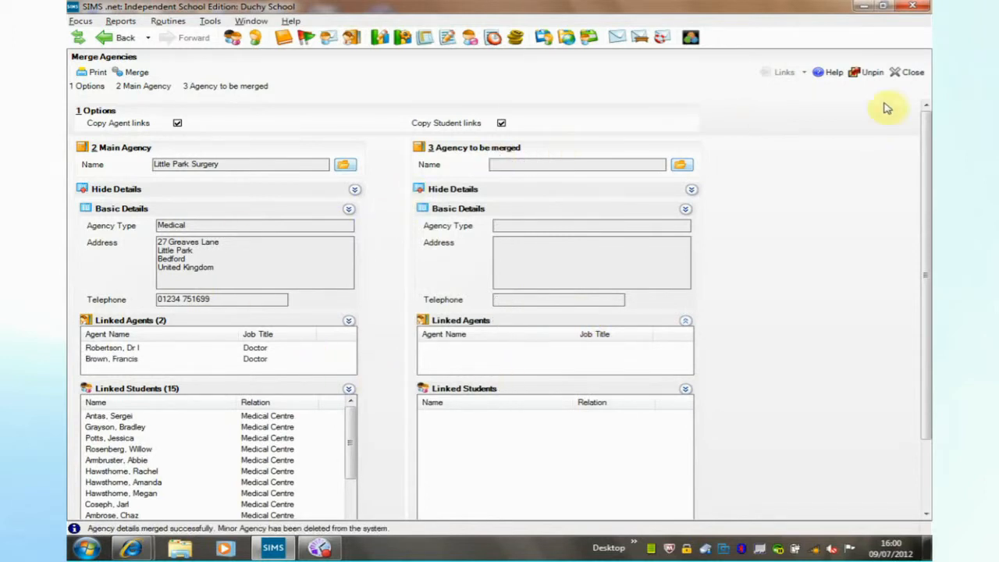
Step: Close Merge Agencies, open the Address Merge Wizard and generate the Merge Report
{"action": "left_click", "coordinate": [912, 72]}
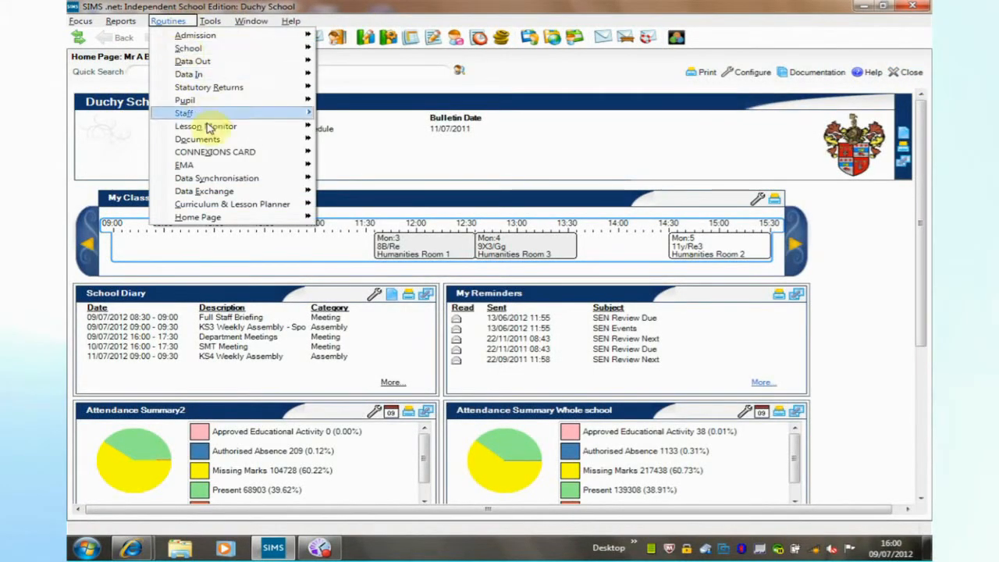
{"action": "left_click", "coordinate": [214, 21]}
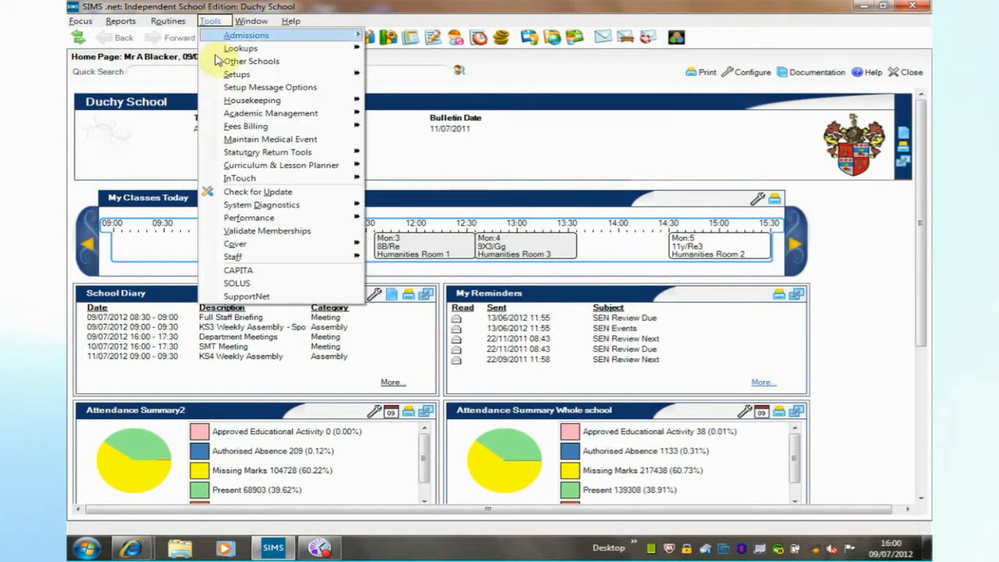
{"action": "mouse_move", "coordinate": [251, 100]}
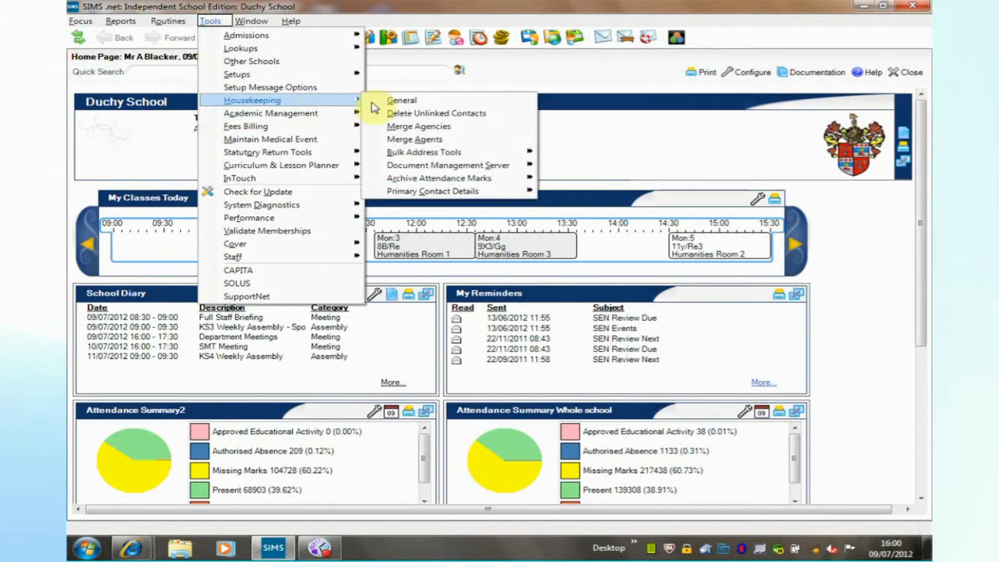
{"action": "mouse_move", "coordinate": [423, 152]}
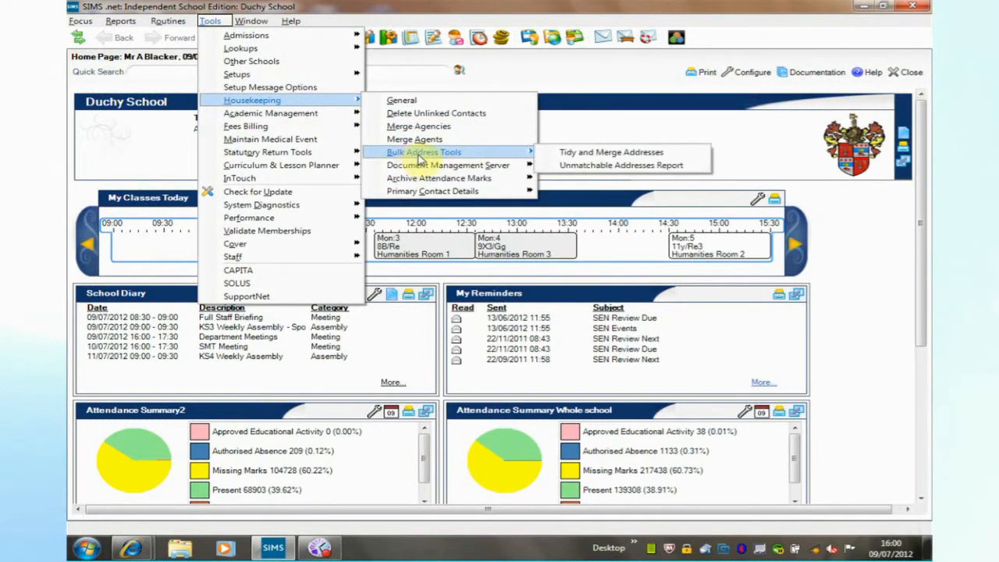
{"action": "mouse_move", "coordinate": [610, 151]}
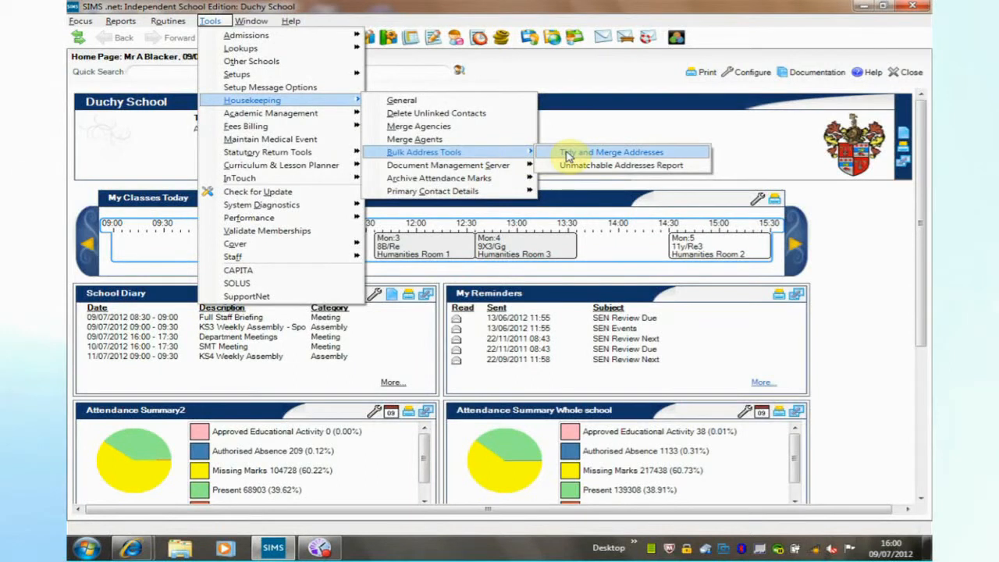
{"action": "left_click", "coordinate": [603, 151]}
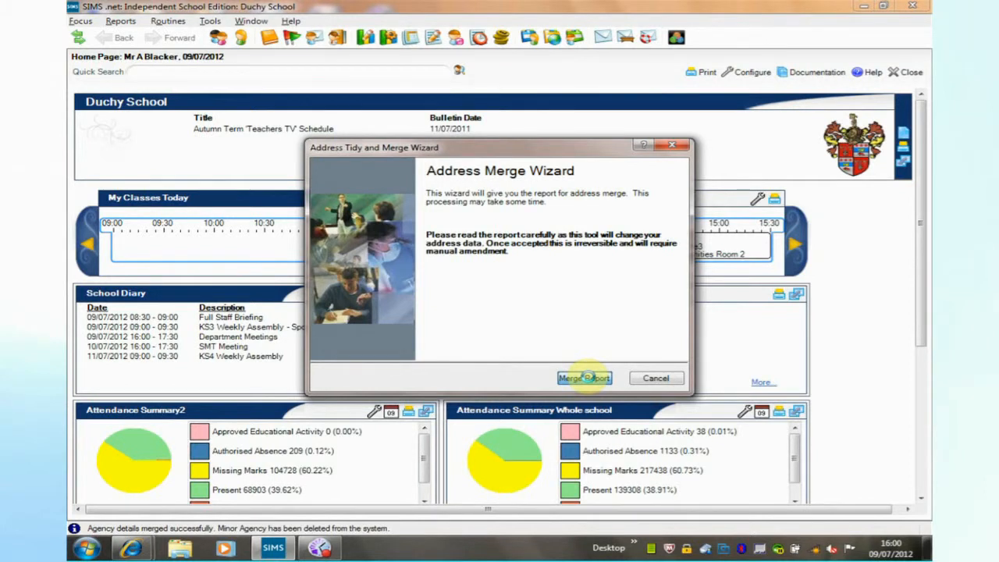
{"action": "left_click", "coordinate": [584, 378]}
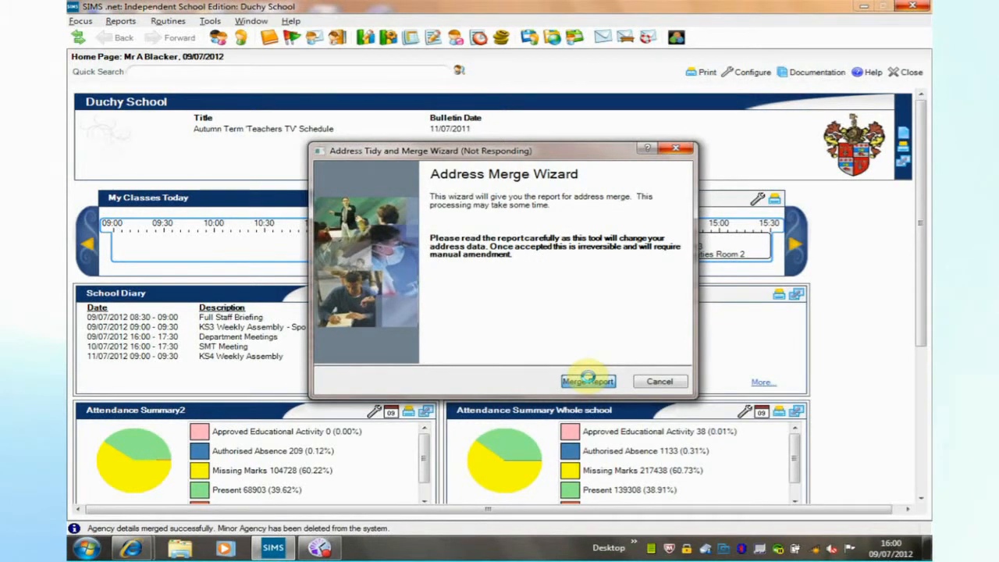
{"action": "left_click", "coordinate": [588, 380]}
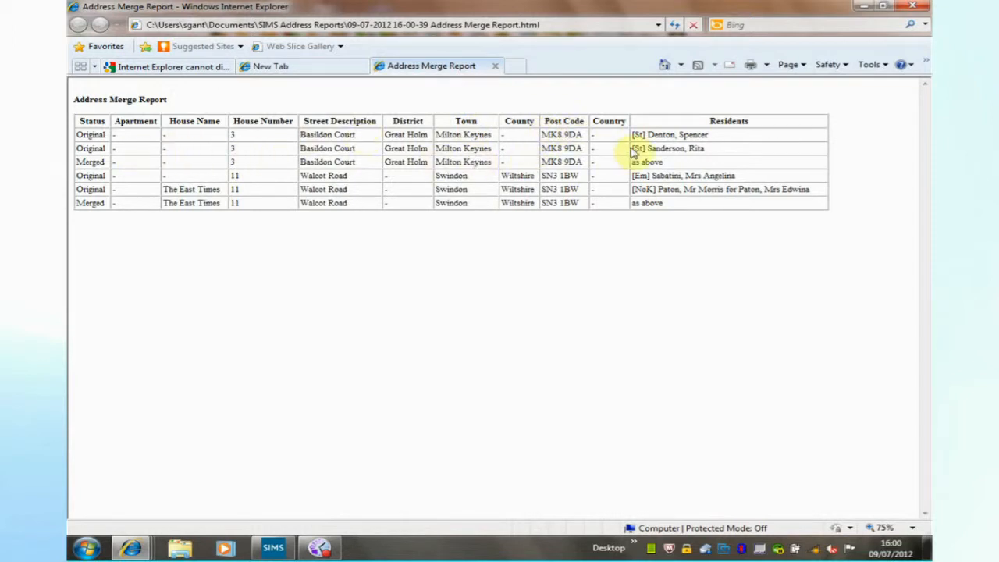
{"action": "mouse_move", "coordinate": [611, 154]}
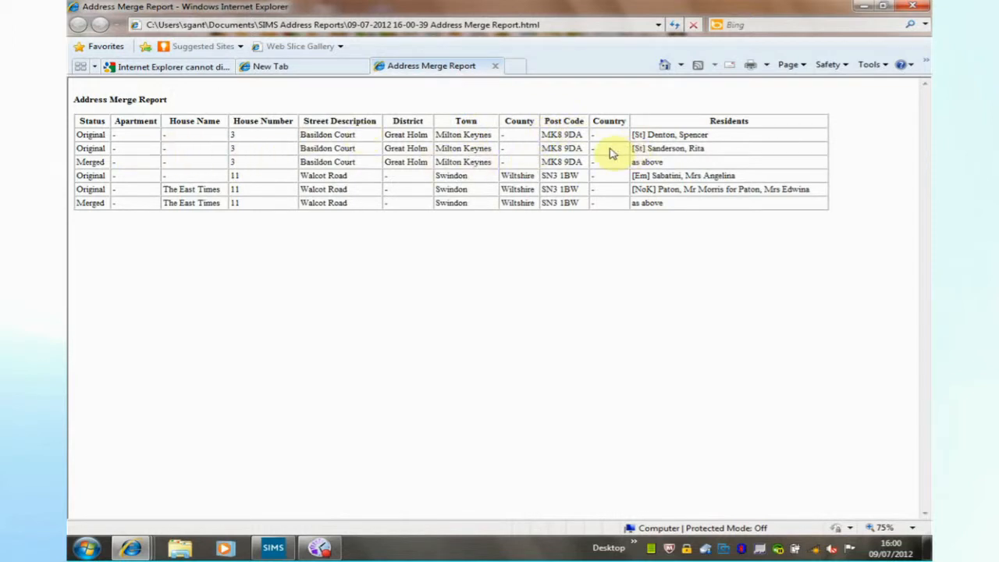
{"action": "mouse_move", "coordinate": [758, 136]}
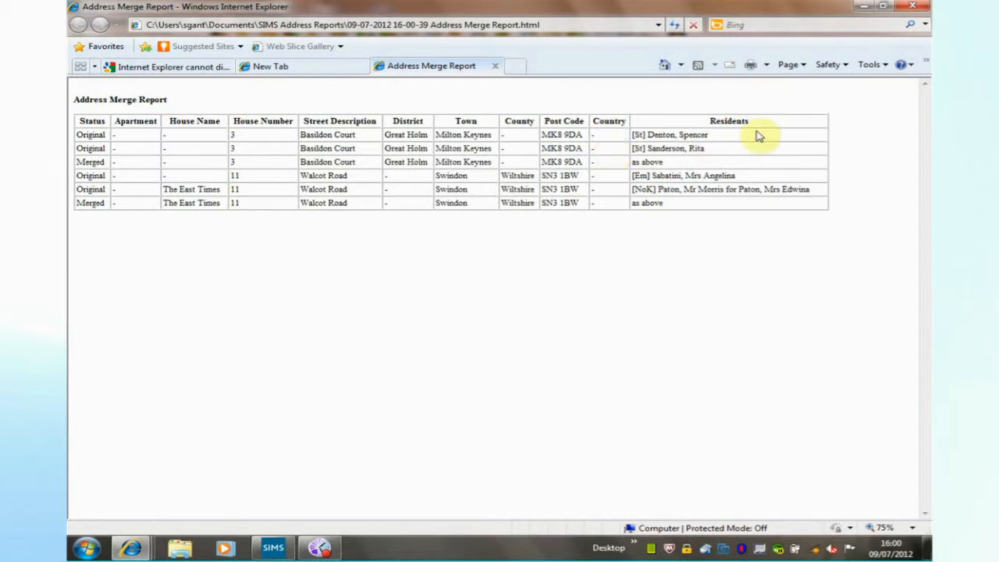
{"action": "mouse_move", "coordinate": [729, 141]}
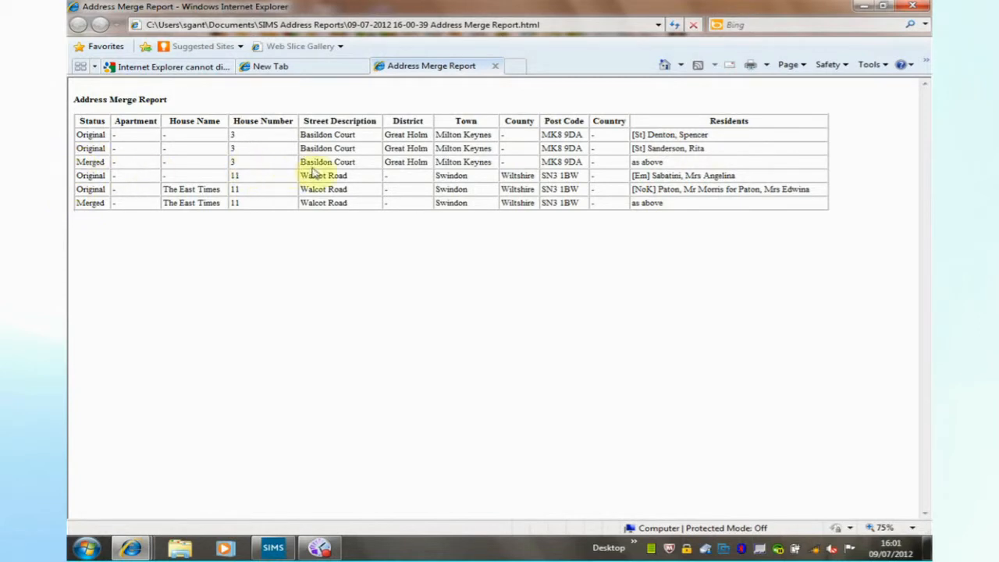
{"action": "mouse_move", "coordinate": [733, 155]}
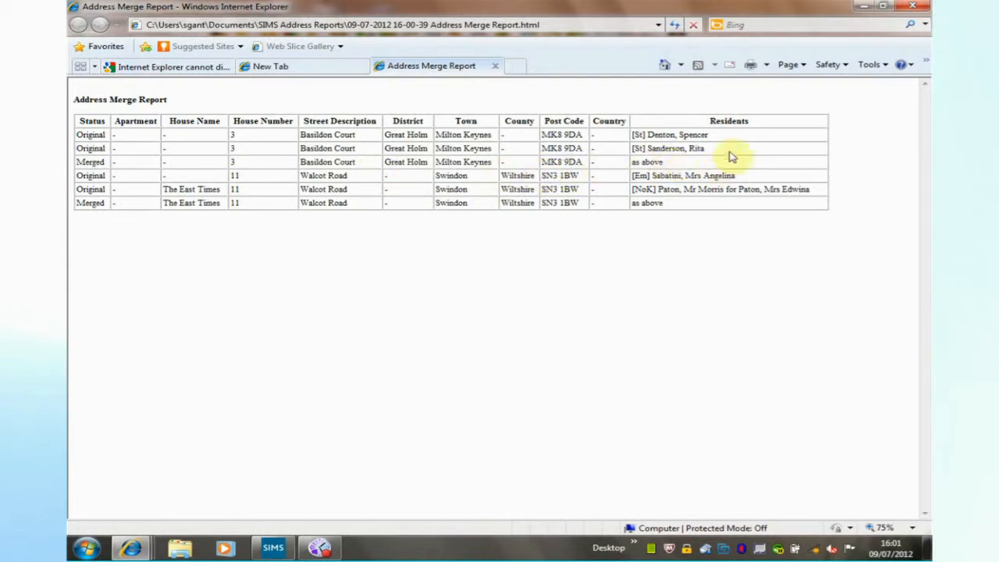
{"action": "mouse_move", "coordinate": [688, 166]}
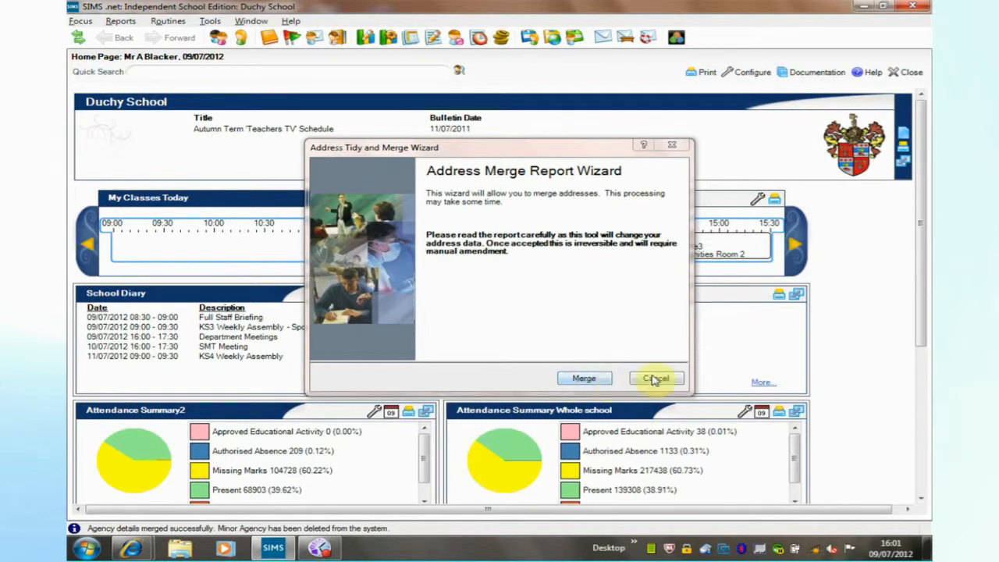
Step: Cancel the Address Merge Wizard without merging, then go to the Tools menu
{"action": "left_click", "coordinate": [655, 377]}
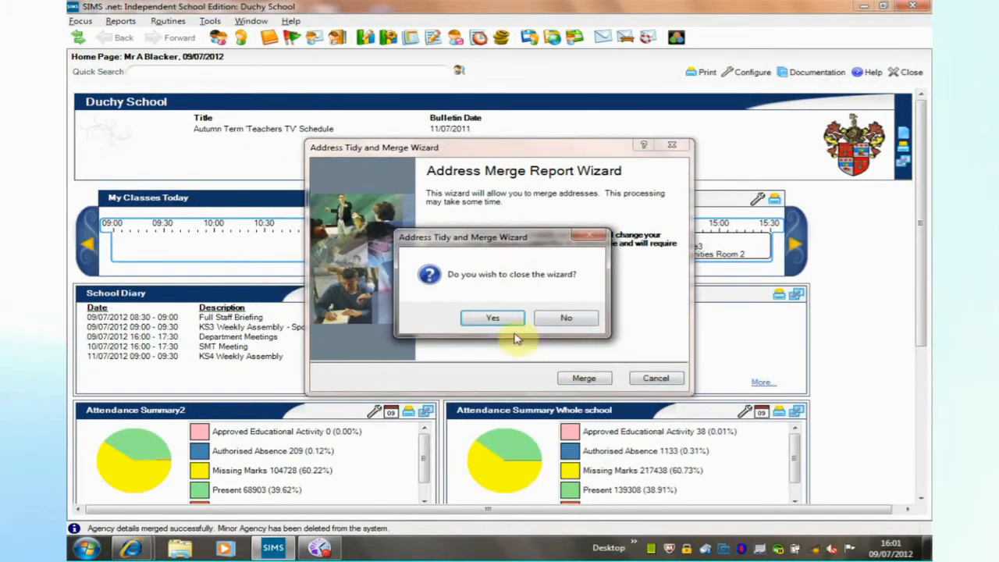
{"action": "left_click", "coordinate": [492, 318]}
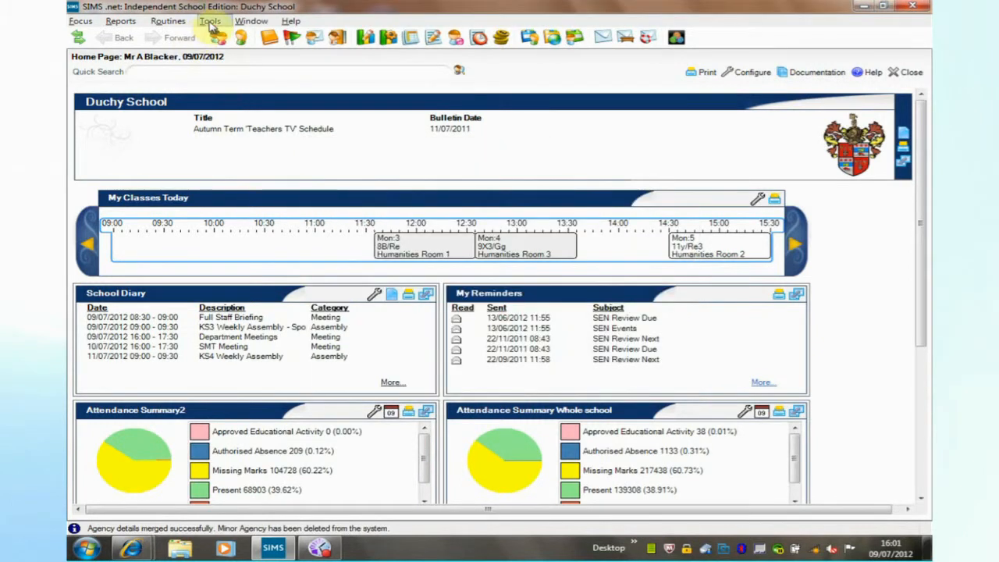
{"action": "left_click", "coordinate": [209, 21]}
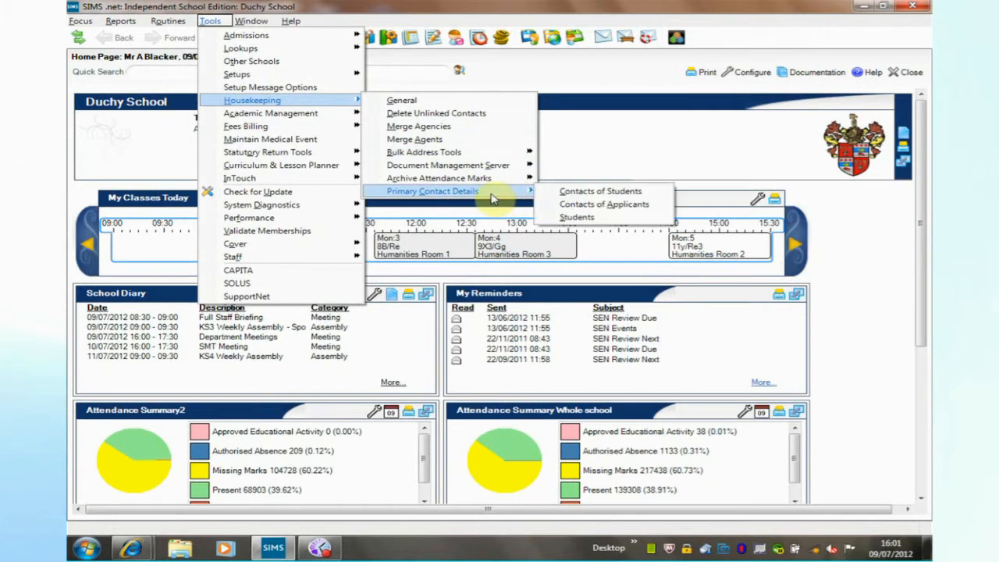
{"action": "mouse_move", "coordinate": [600, 191]}
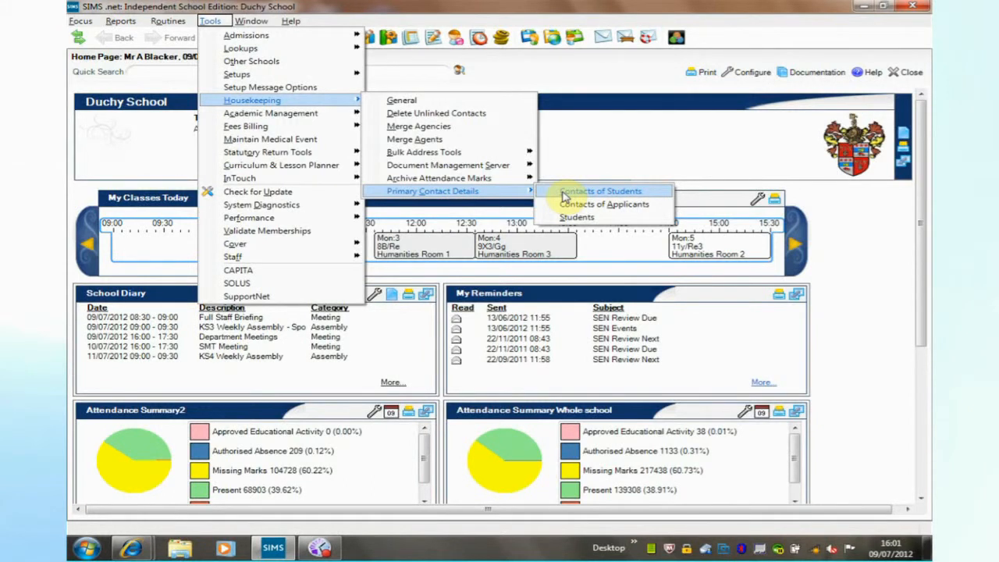
{"action": "left_click", "coordinate": [596, 191]}
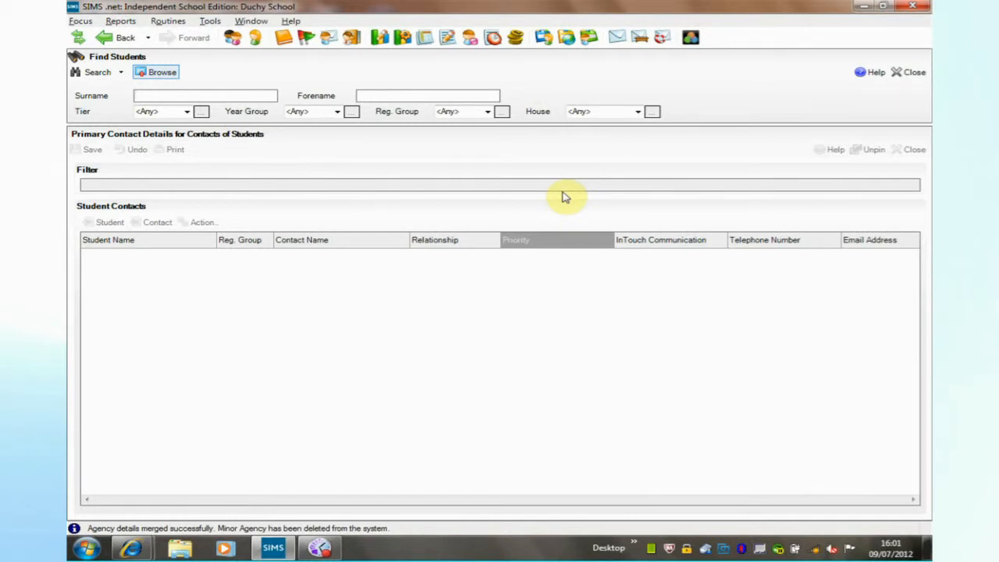
{"action": "mouse_move", "coordinate": [499, 187]}
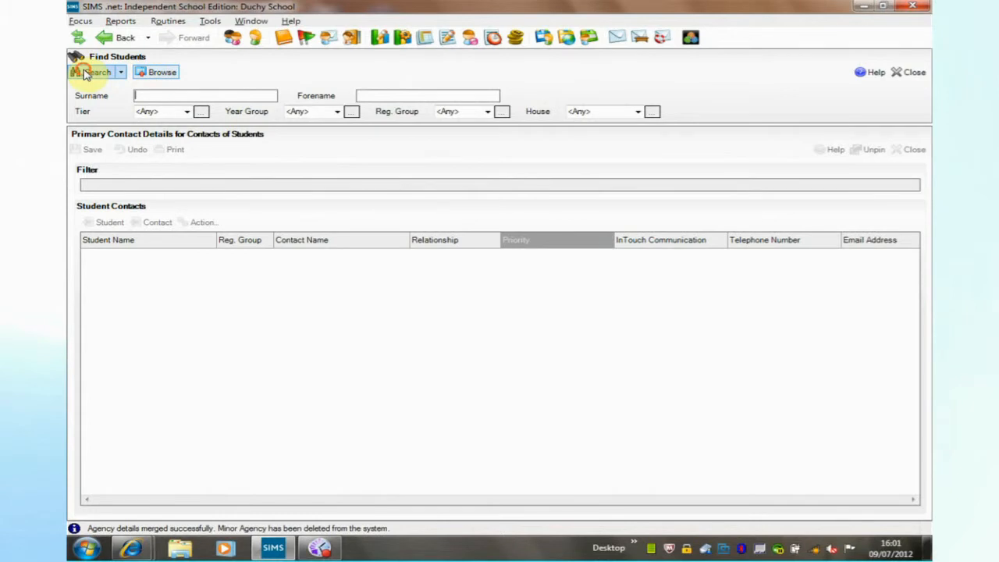
{"action": "left_click", "coordinate": [94, 72]}
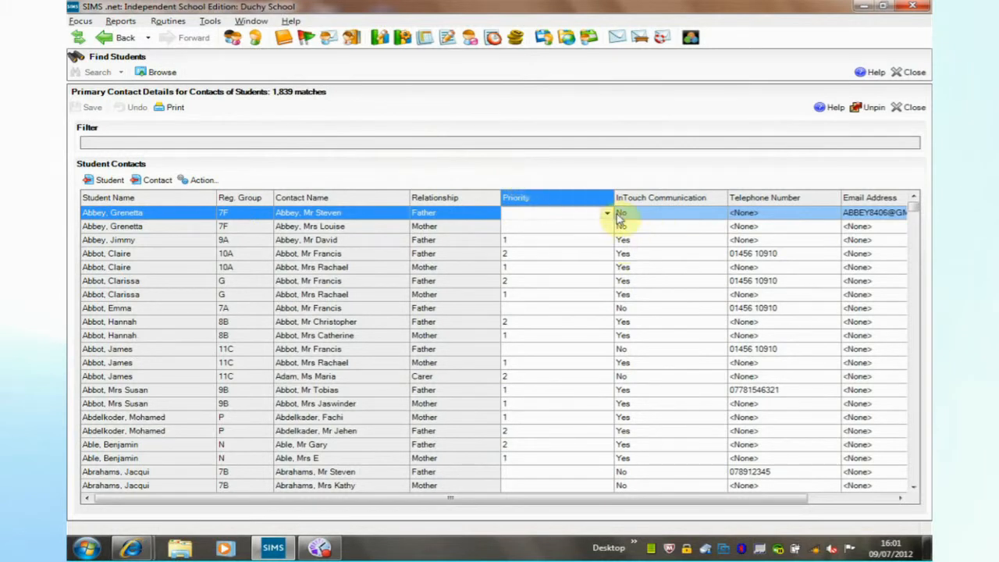
{"action": "left_click", "coordinate": [606, 212]}
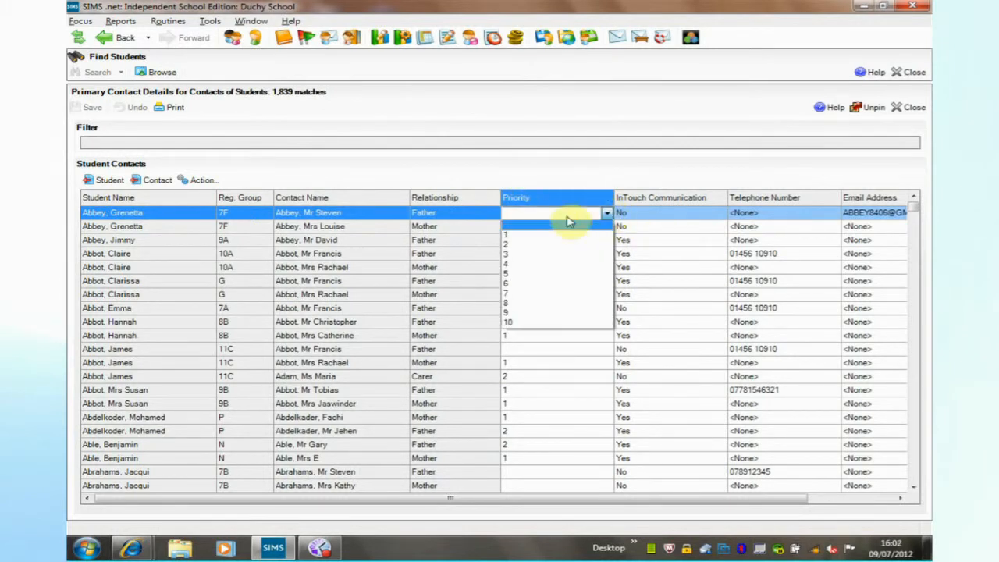
{"action": "left_click", "coordinate": [506, 234]}
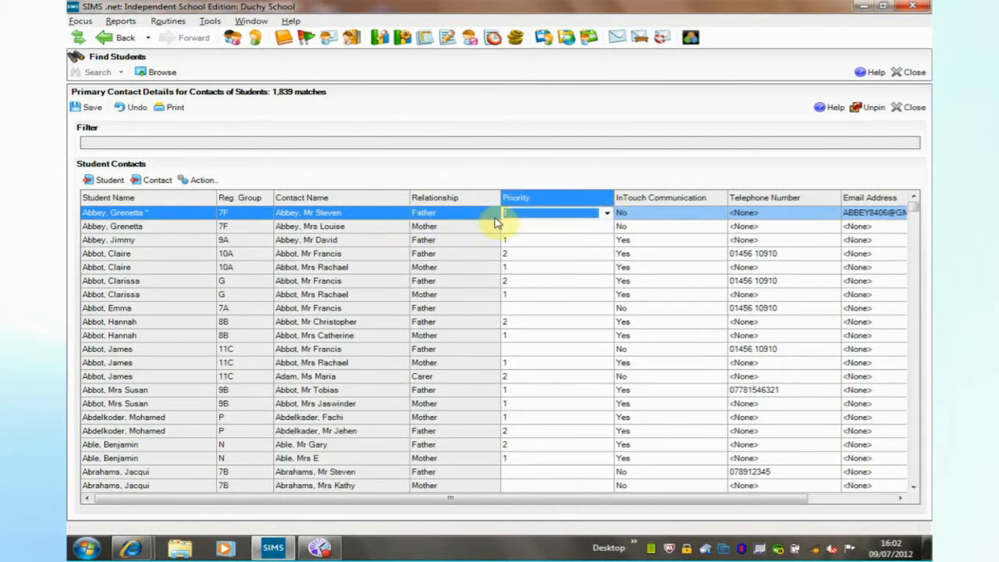
{"action": "mouse_move", "coordinate": [839, 219]}
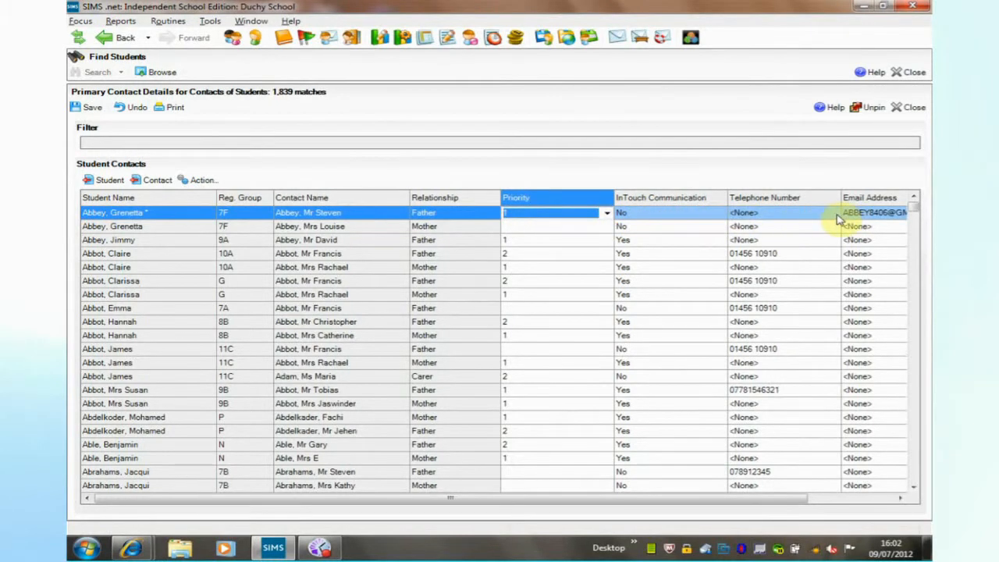
{"action": "left_click", "coordinate": [781, 213]}
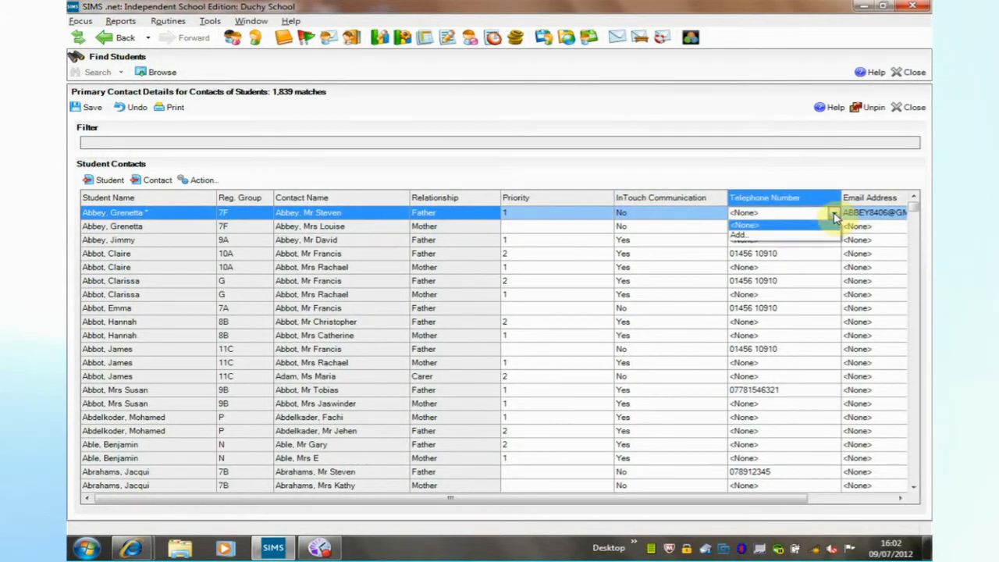
{"action": "left_click", "coordinate": [738, 236]}
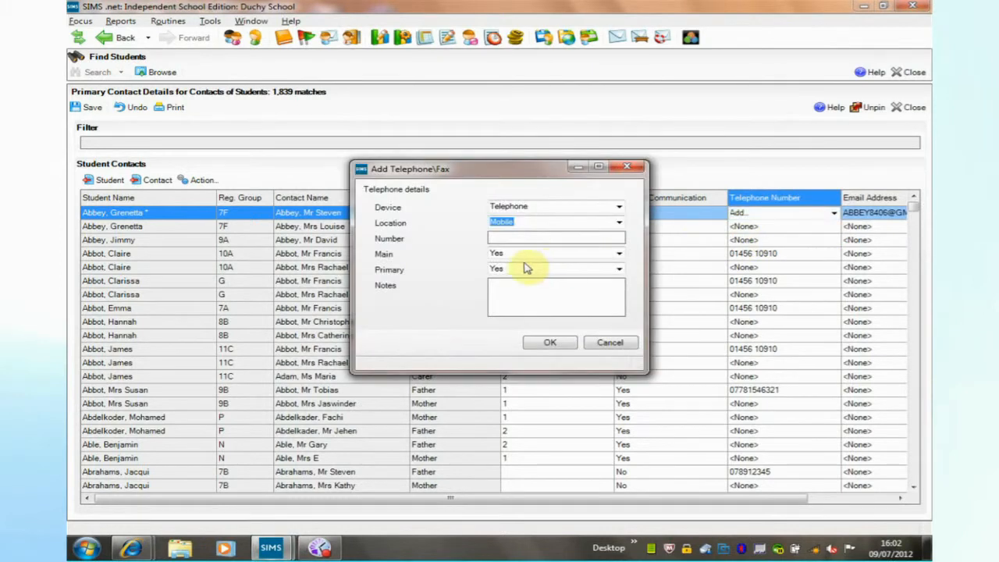
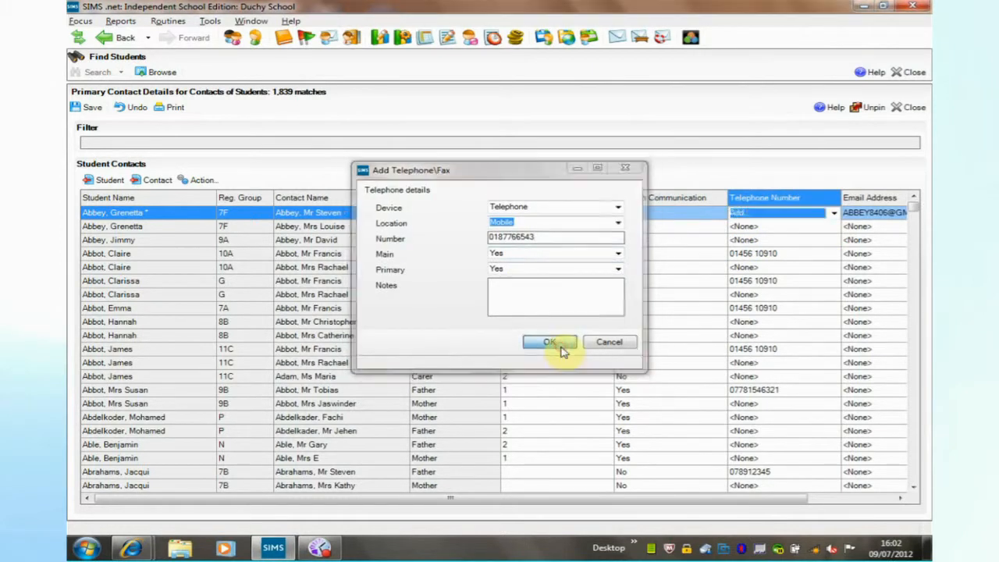
{"action": "left_click", "coordinate": [549, 341]}
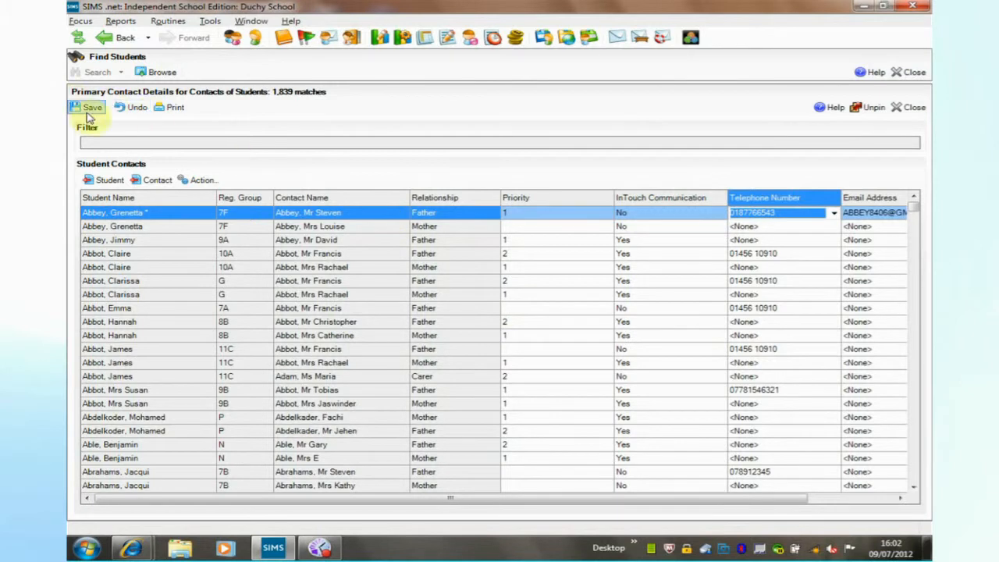
{"action": "left_click", "coordinate": [90, 107]}
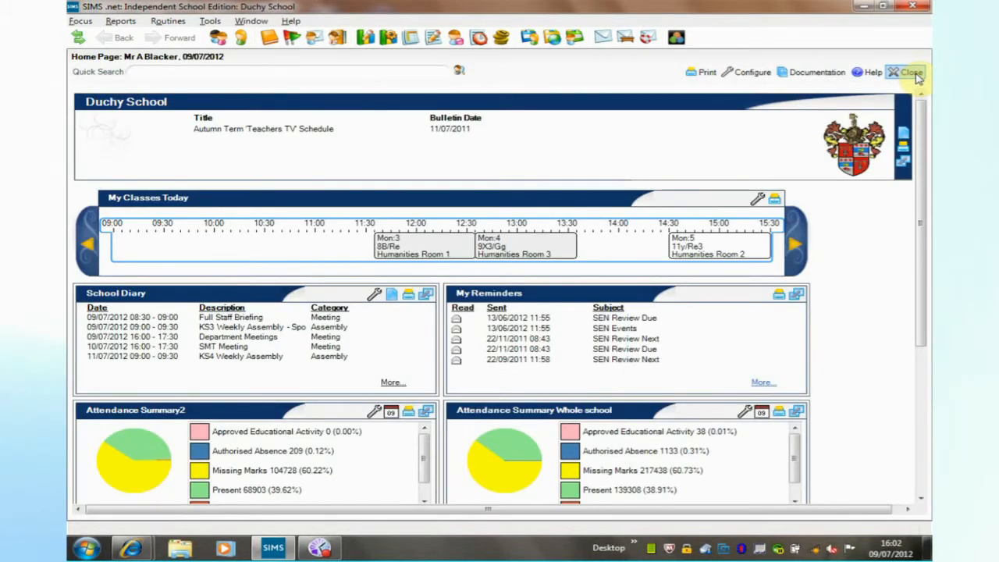
{"action": "mouse_move", "coordinate": [909, 71]}
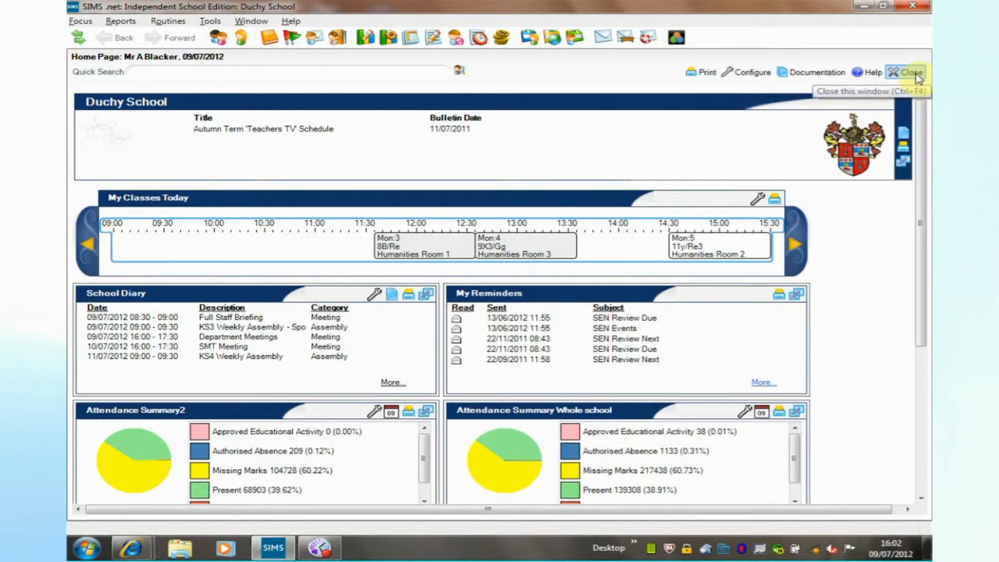